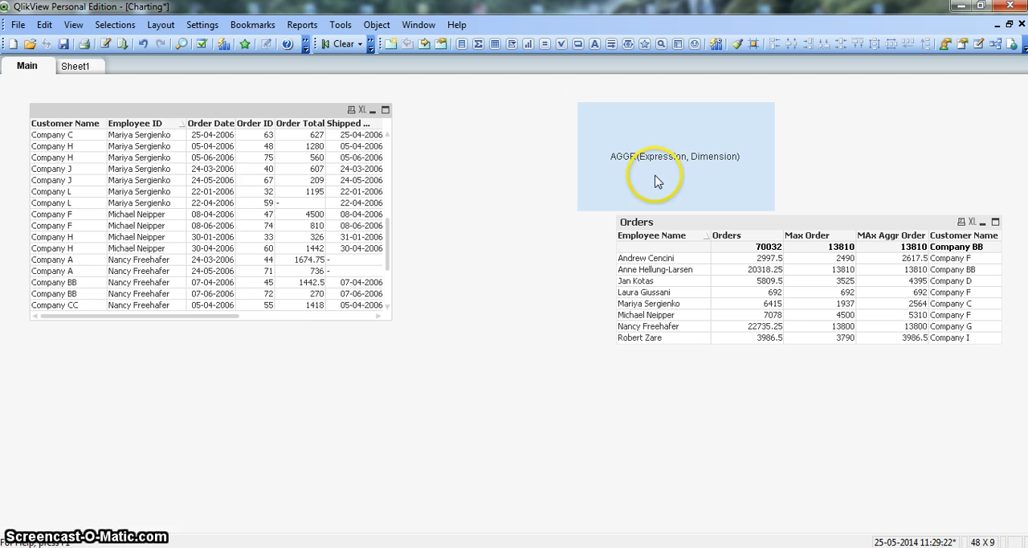
mouse_move(665, 177)
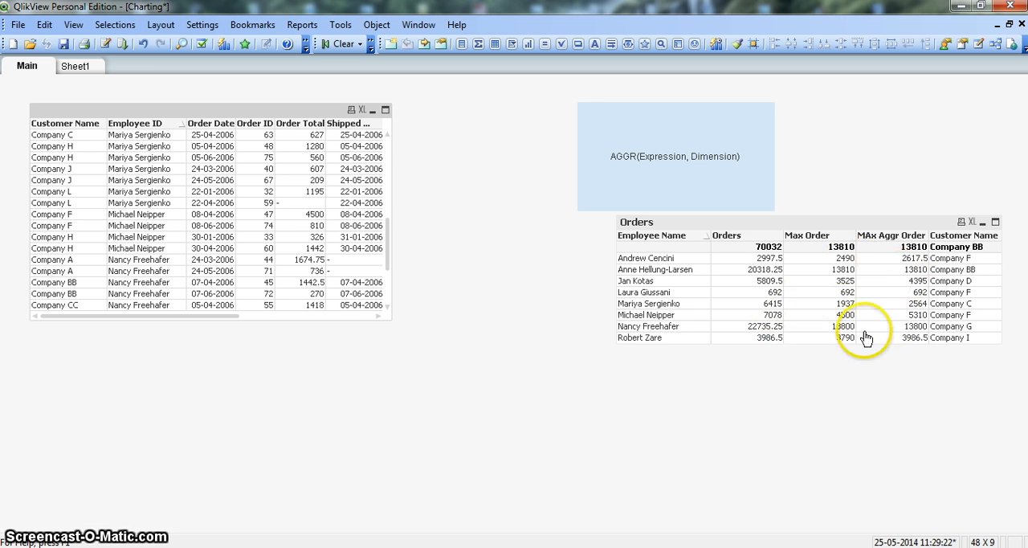
mouse_move(887, 266)
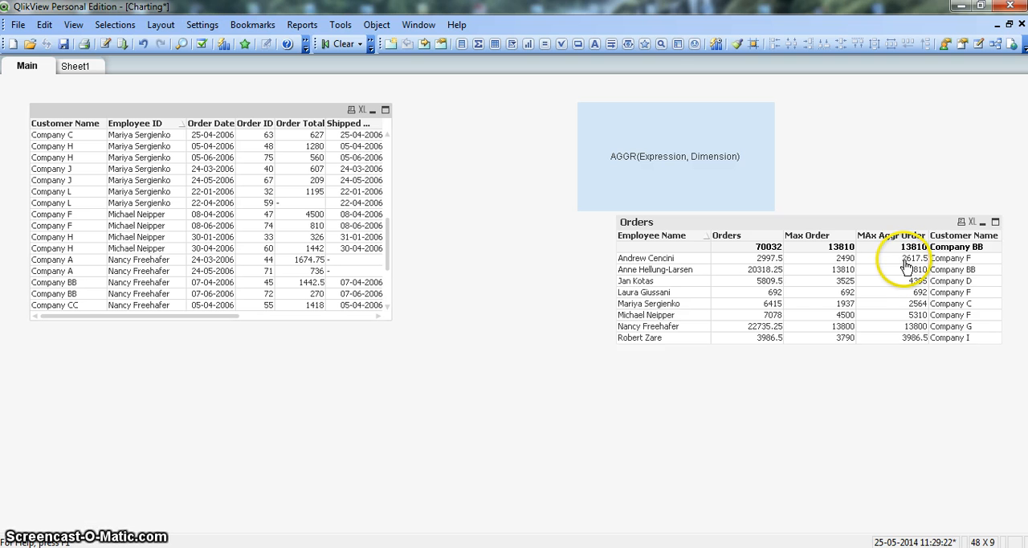
mouse_move(843, 371)
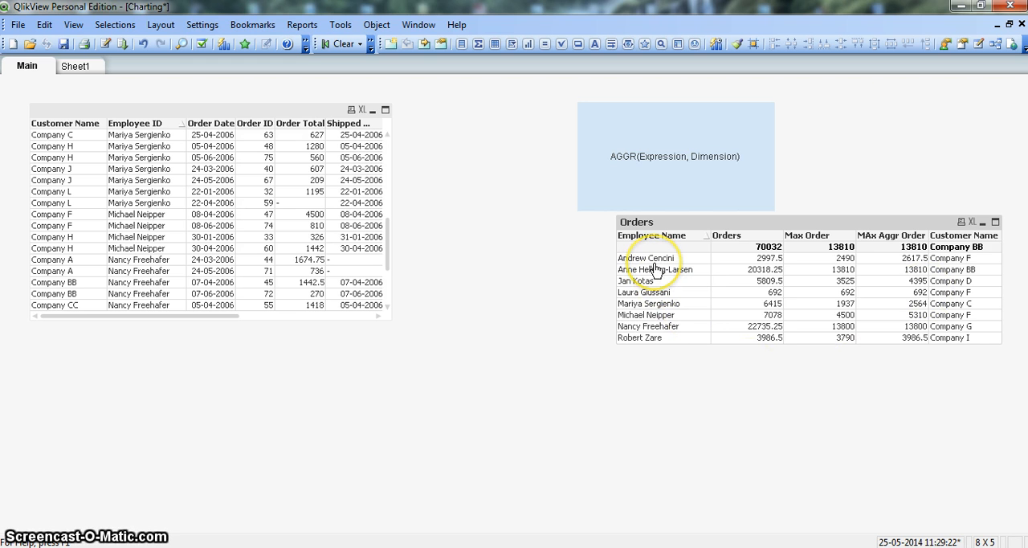
mouse_move(660, 424)
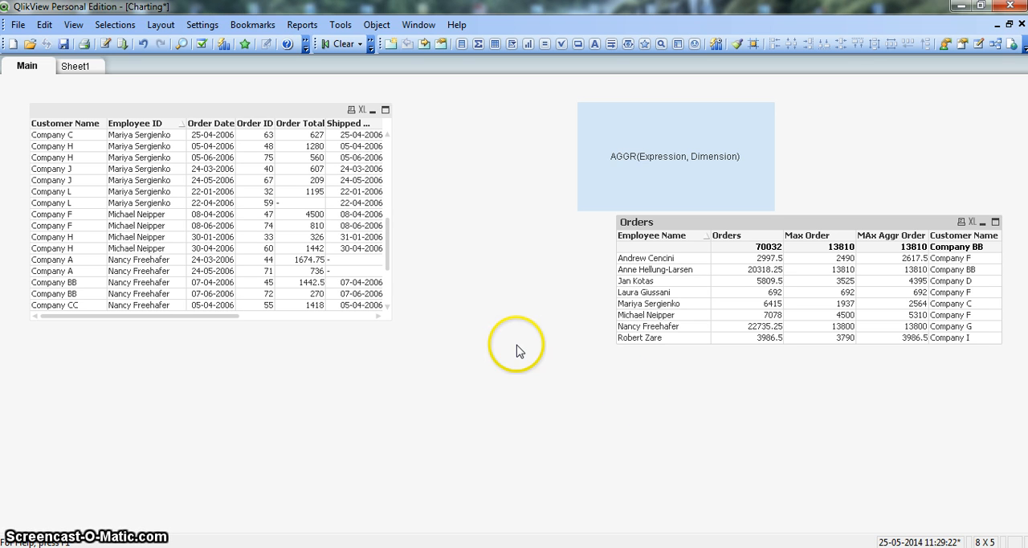
mouse_move(517, 351)
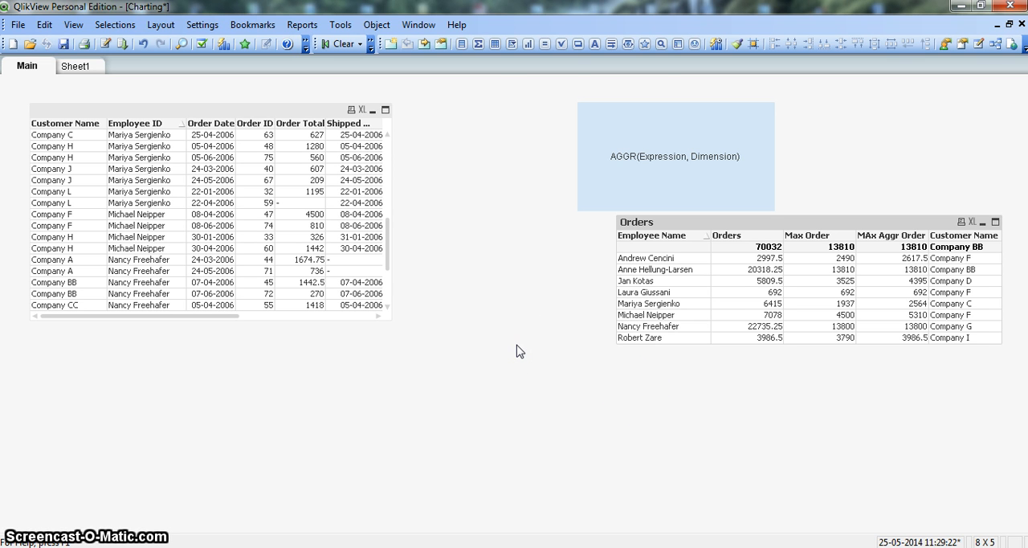
mouse_move(618, 177)
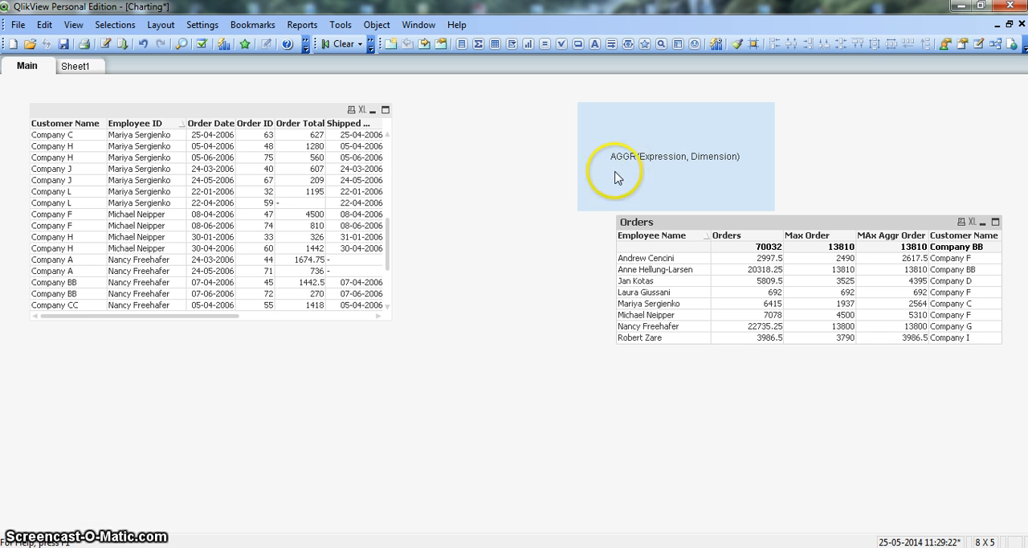
mouse_move(494, 166)
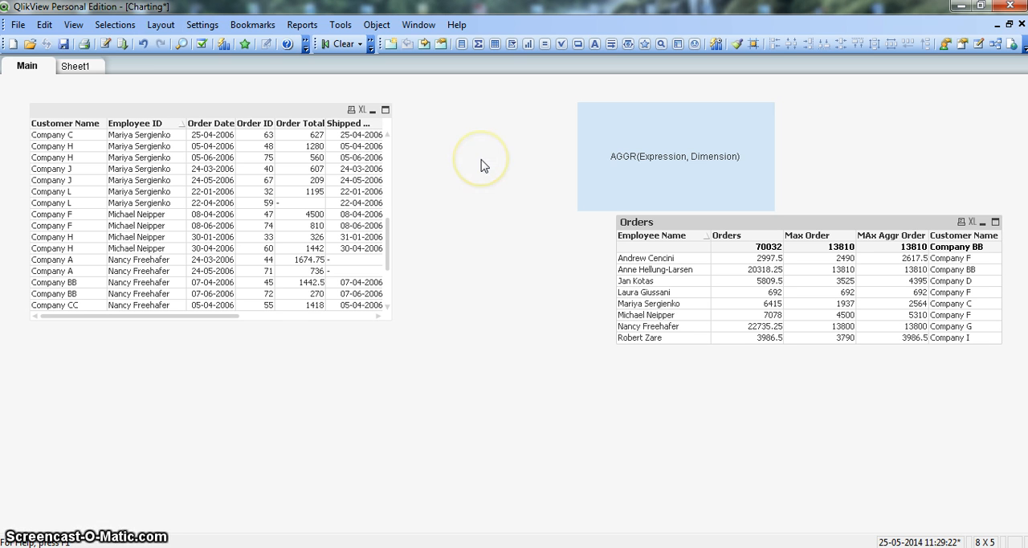
mouse_move(368, 231)
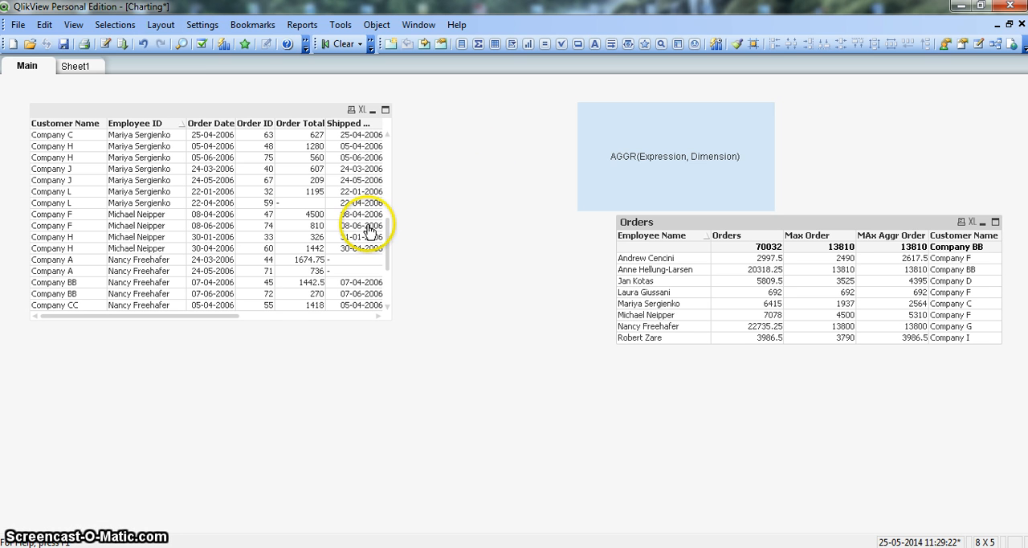
mouse_move(191, 207)
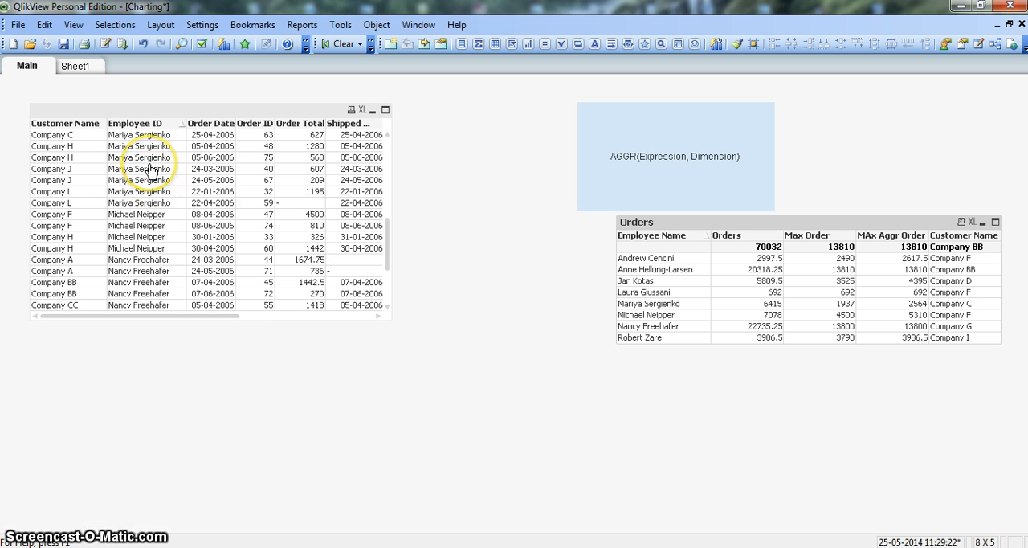
mouse_move(265, 193)
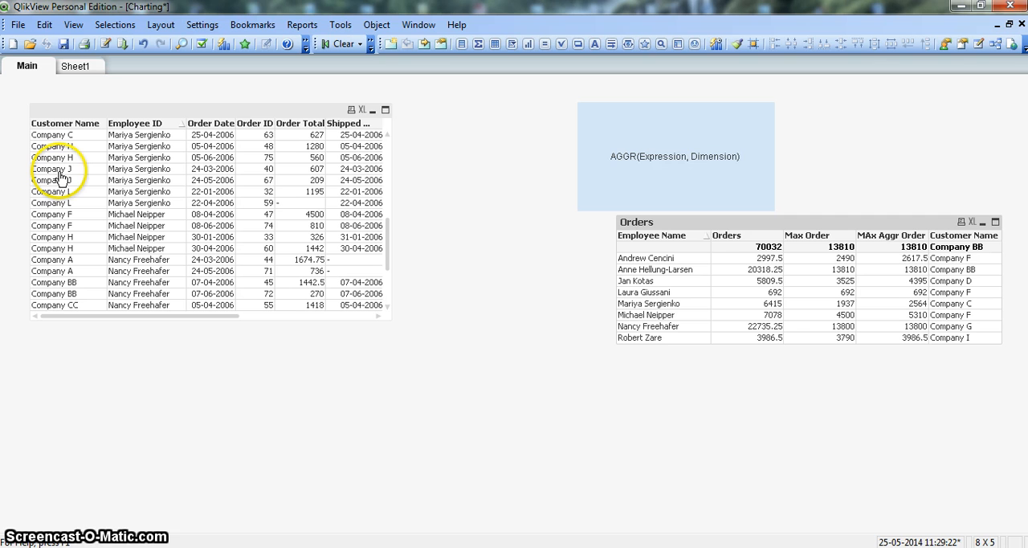
mouse_move(224, 180)
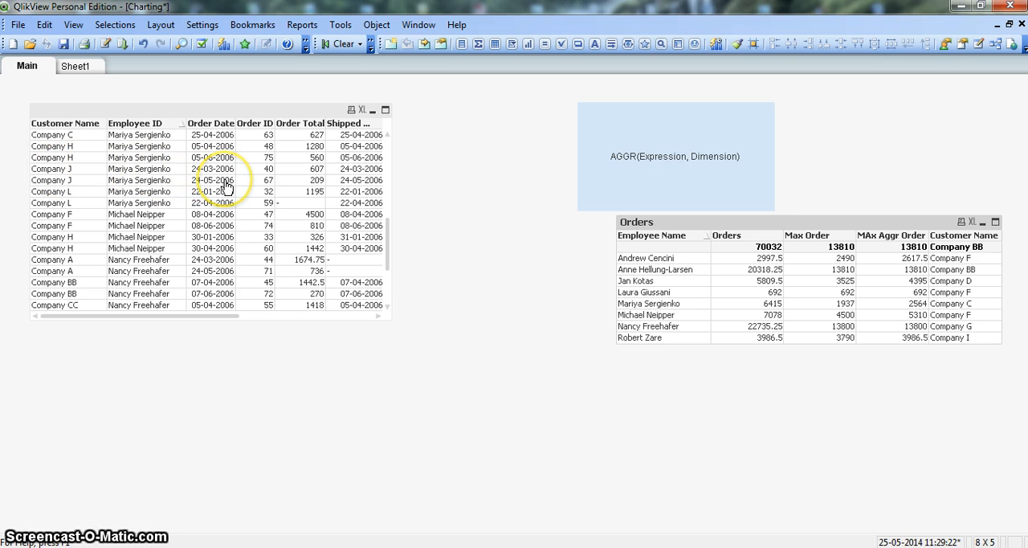
mouse_move(169, 169)
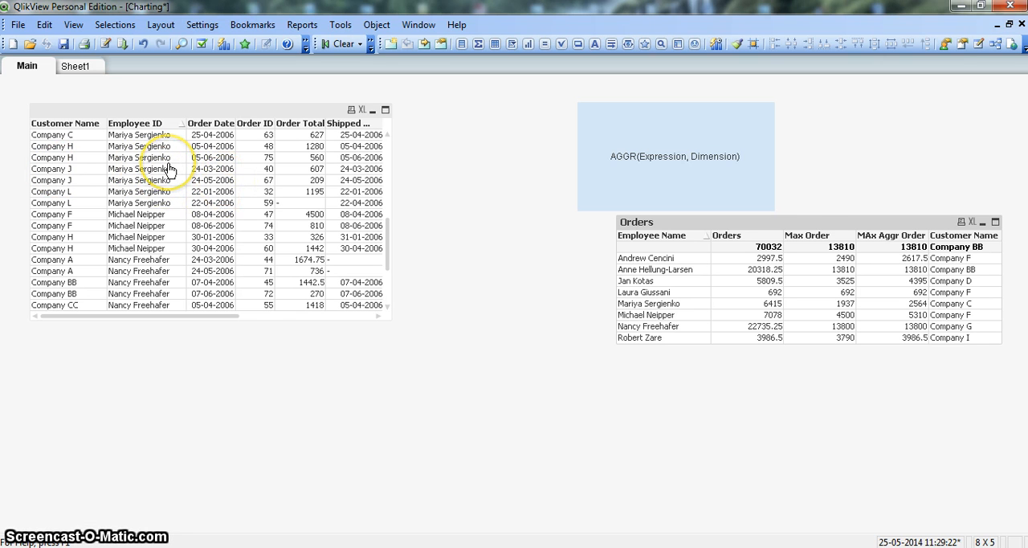
mouse_move(275, 171)
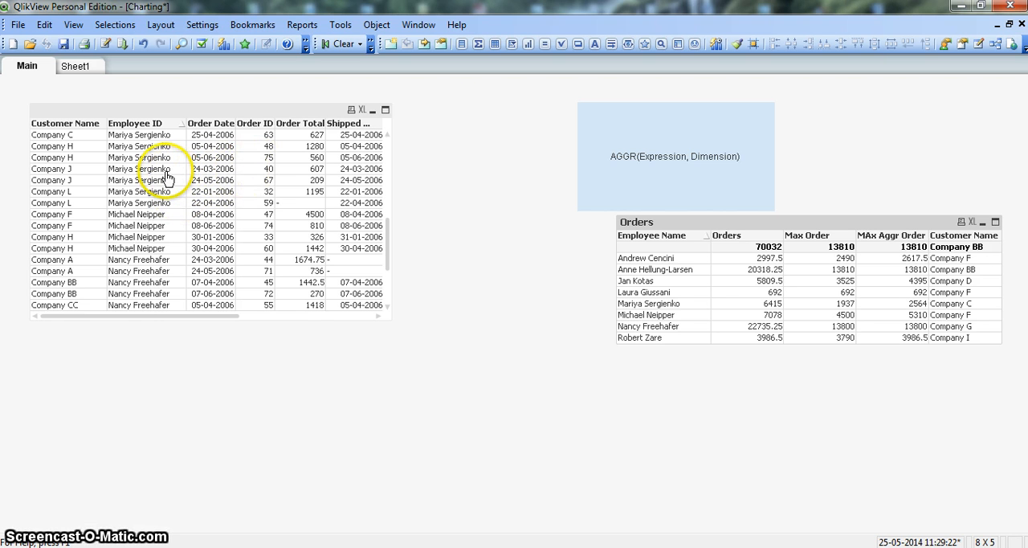
mouse_move(247, 191)
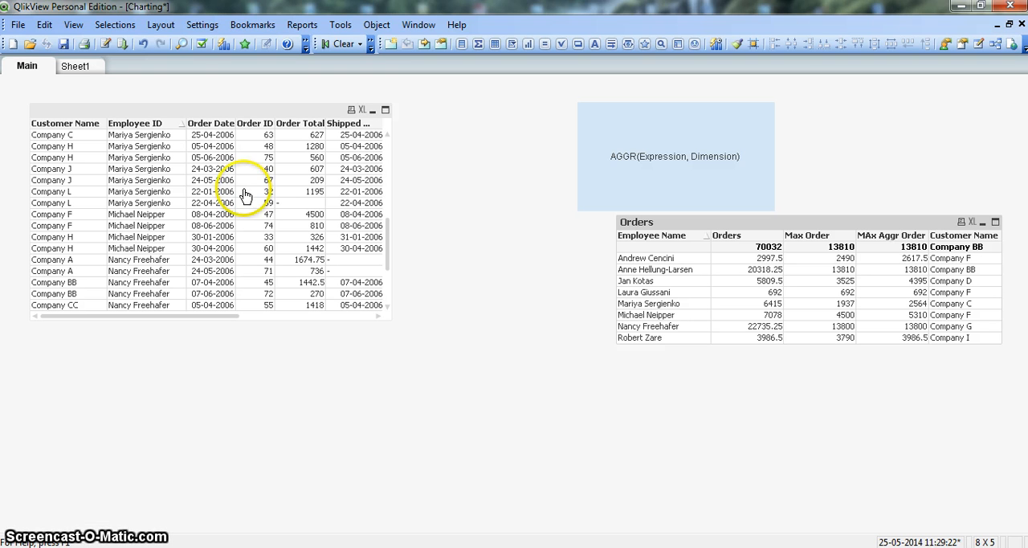
mouse_move(166, 185)
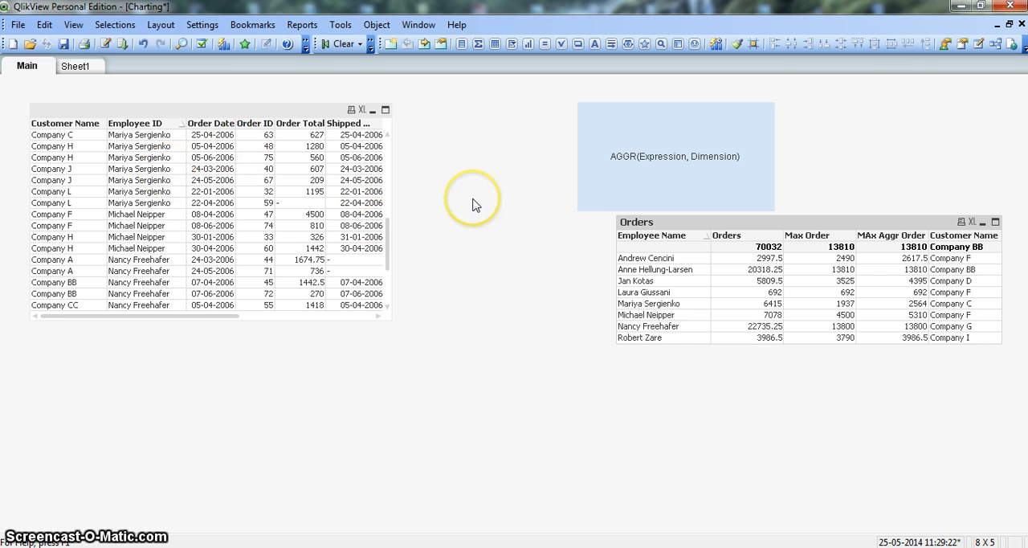
mouse_move(474, 203)
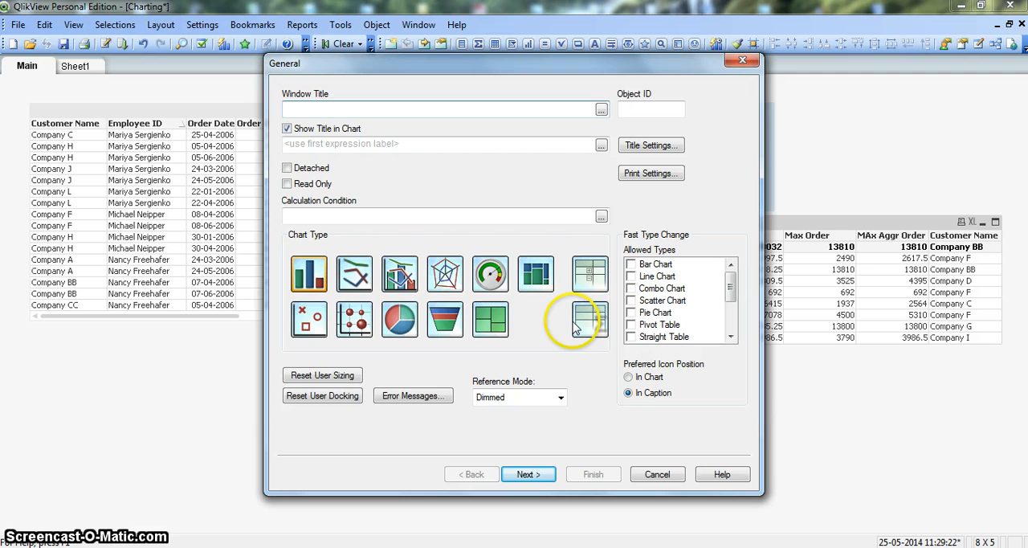
Pick Bar Chart as the chart type and advance to the Dimensions page
left_click(308, 273)
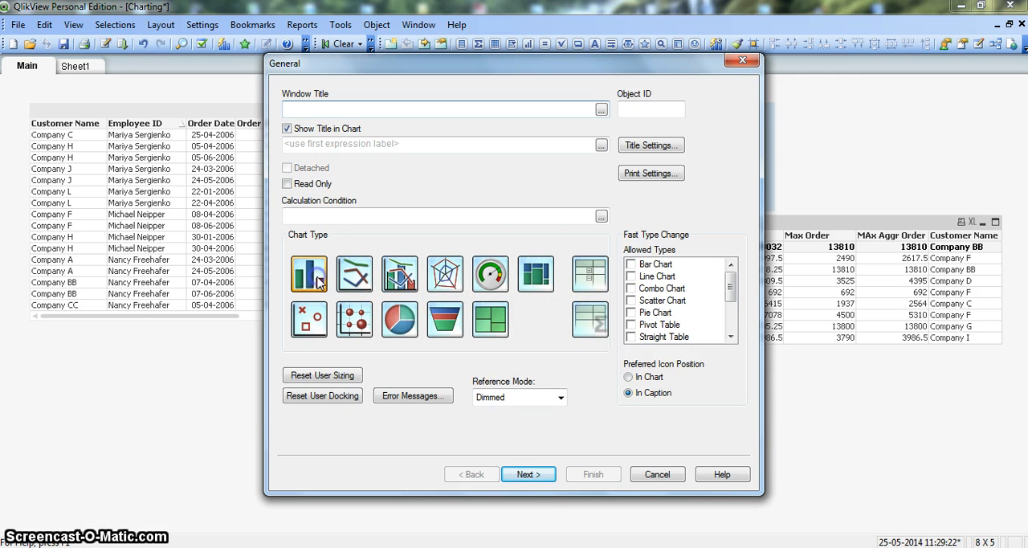
left_click(528, 473)
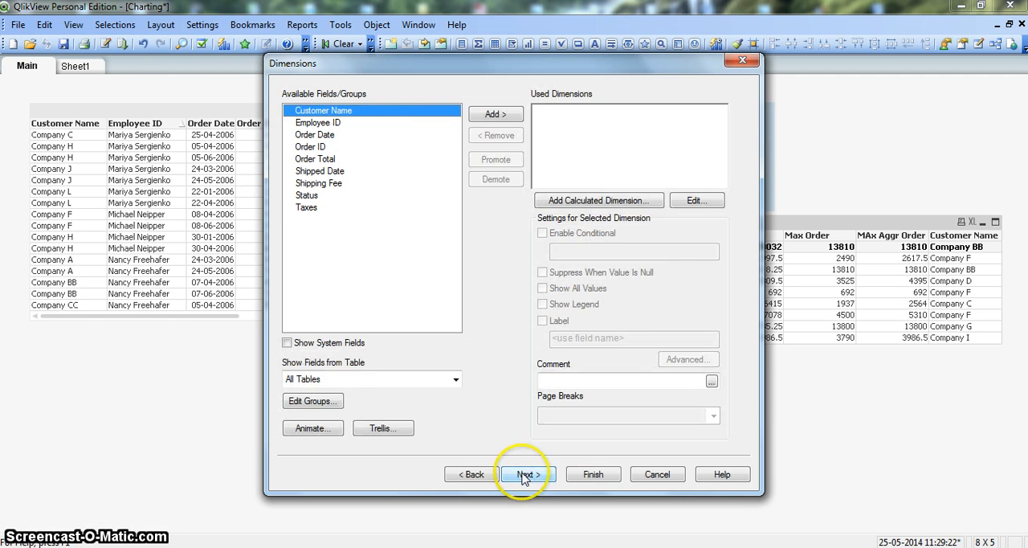
mouse_move(321, 125)
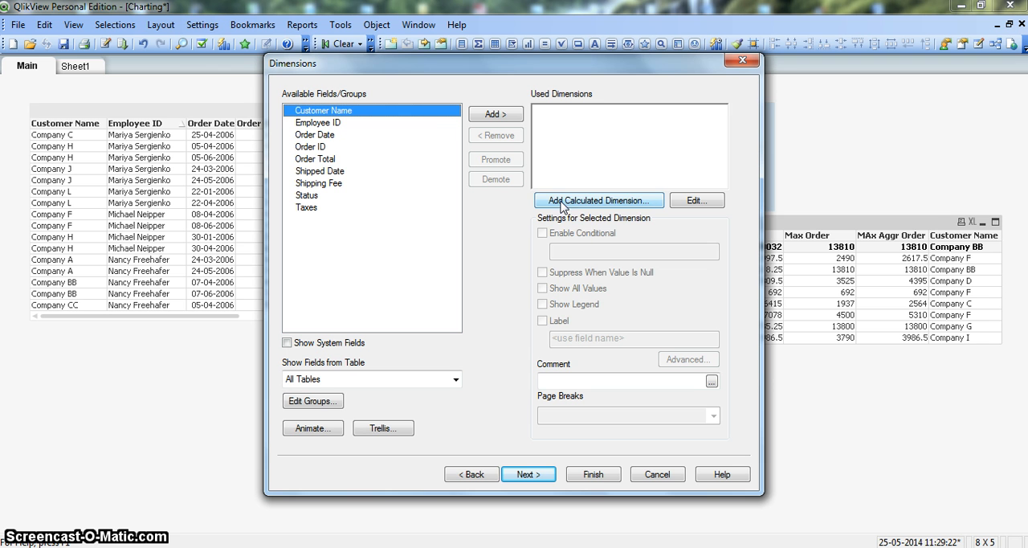
mouse_move(338, 191)
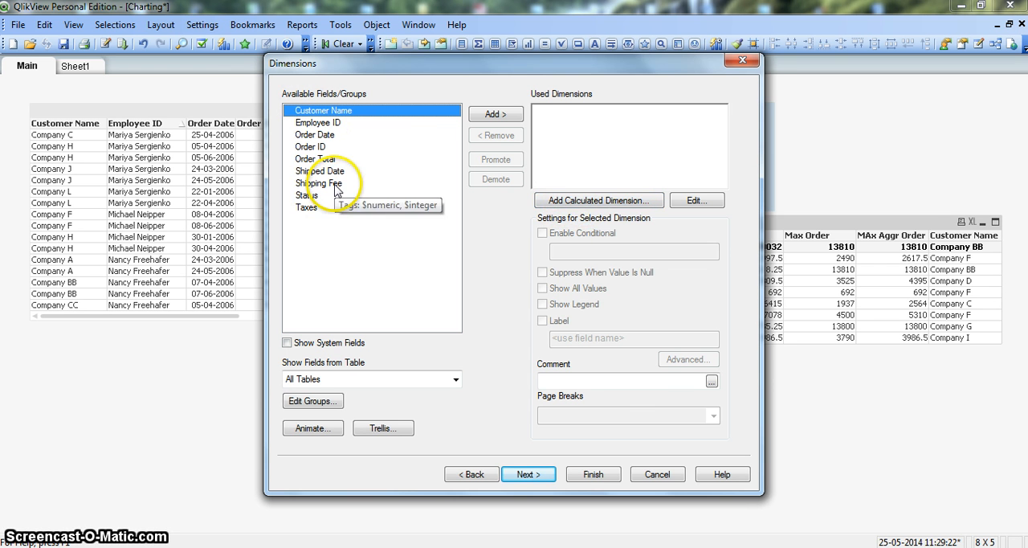
Add the calculated dimension Aggr(Count([Order ID]),[Employee ID])
left_click(597, 200)
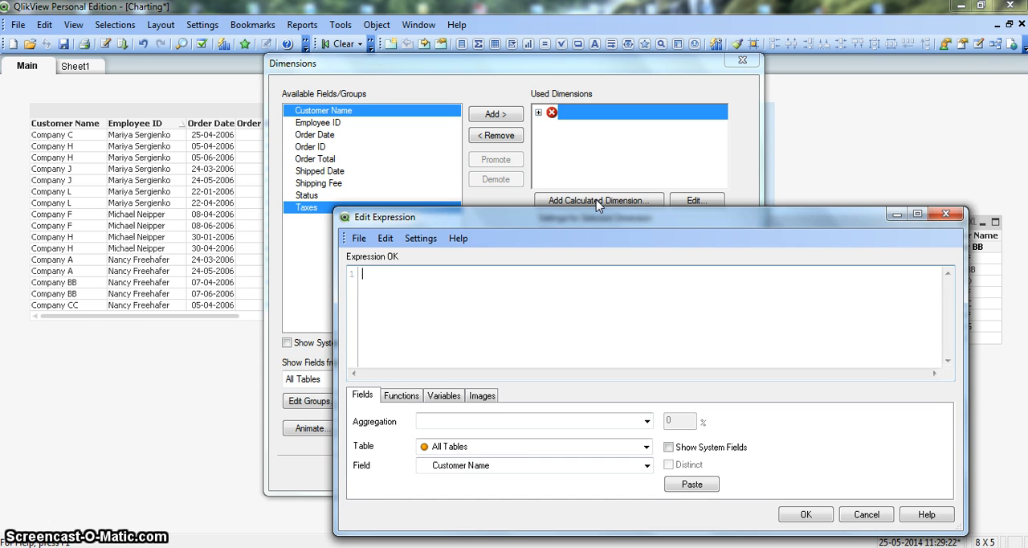
type("Aggr")
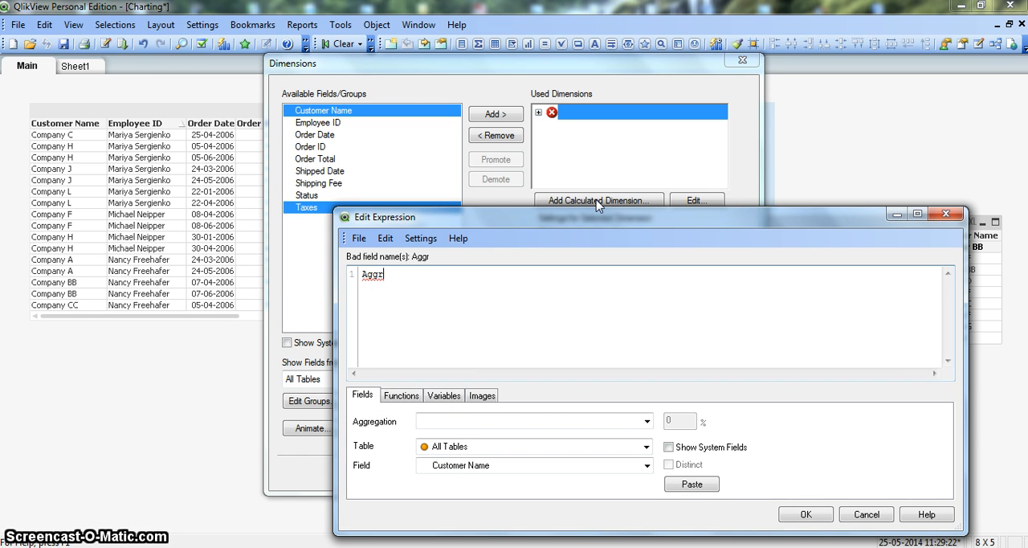
type("(")
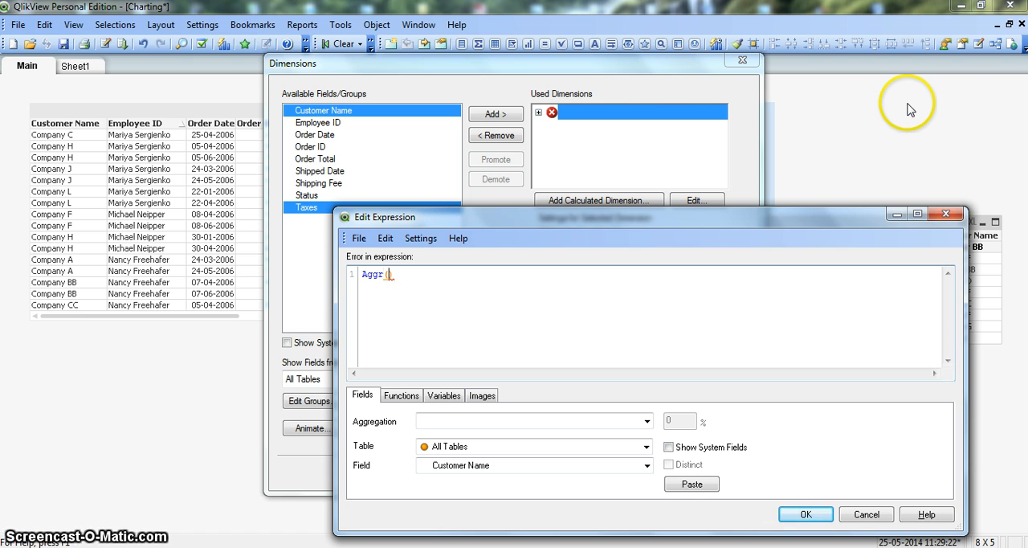
type(")")
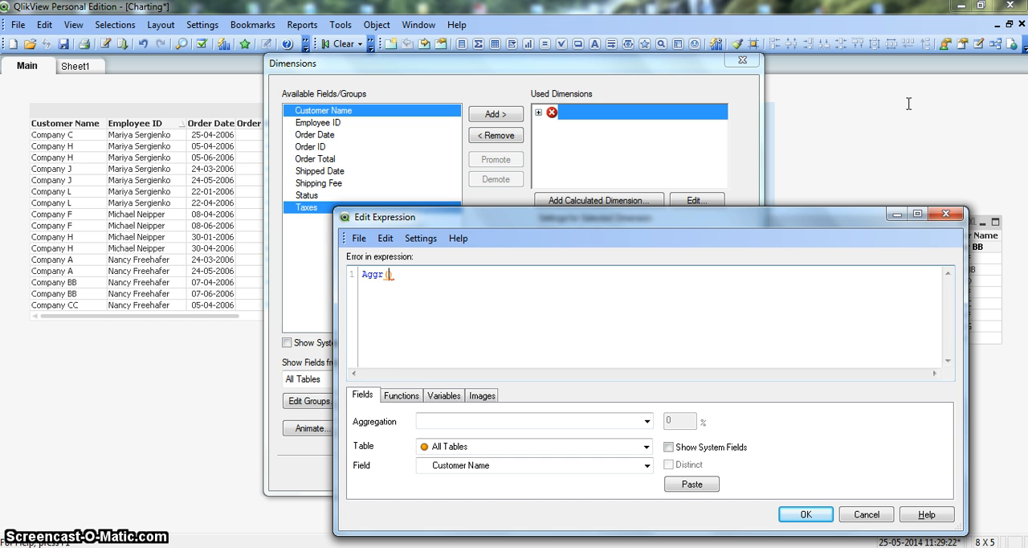
type("Count(")
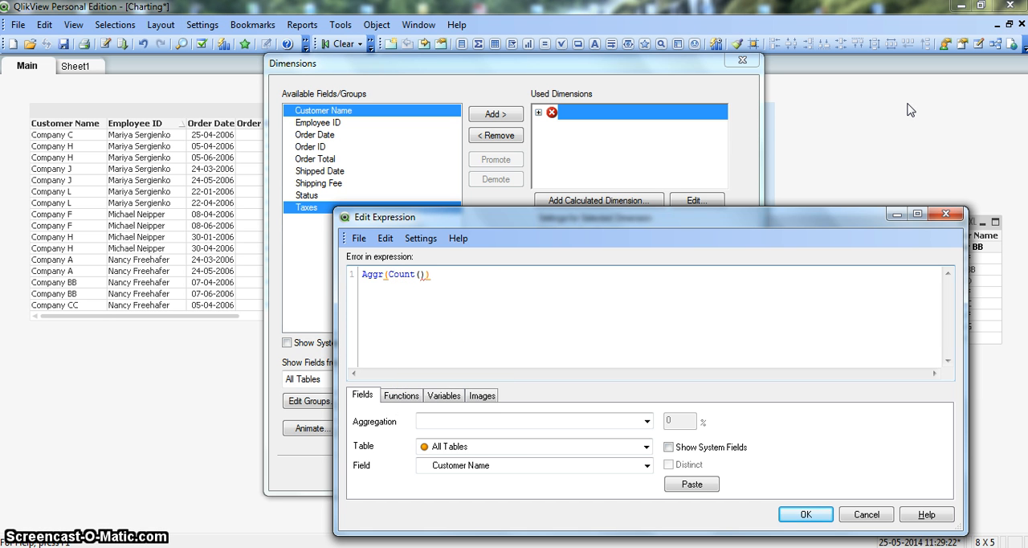
type("Order ID]")
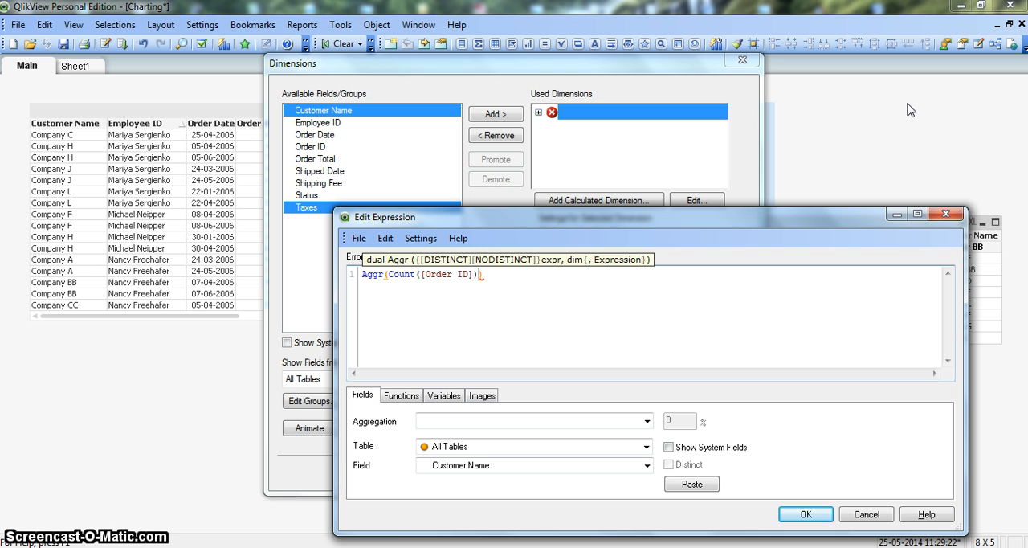
type(",")
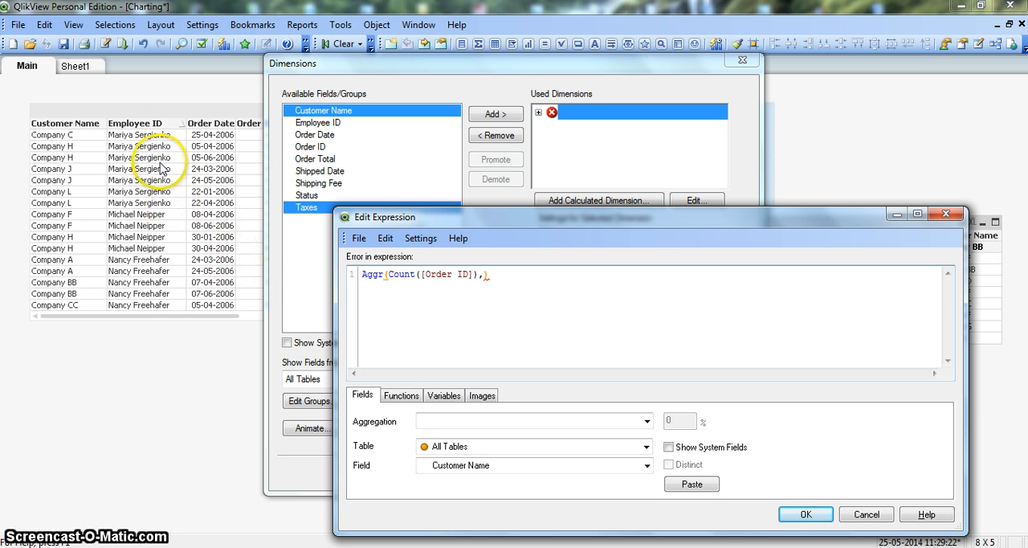
type("Employee ID]")
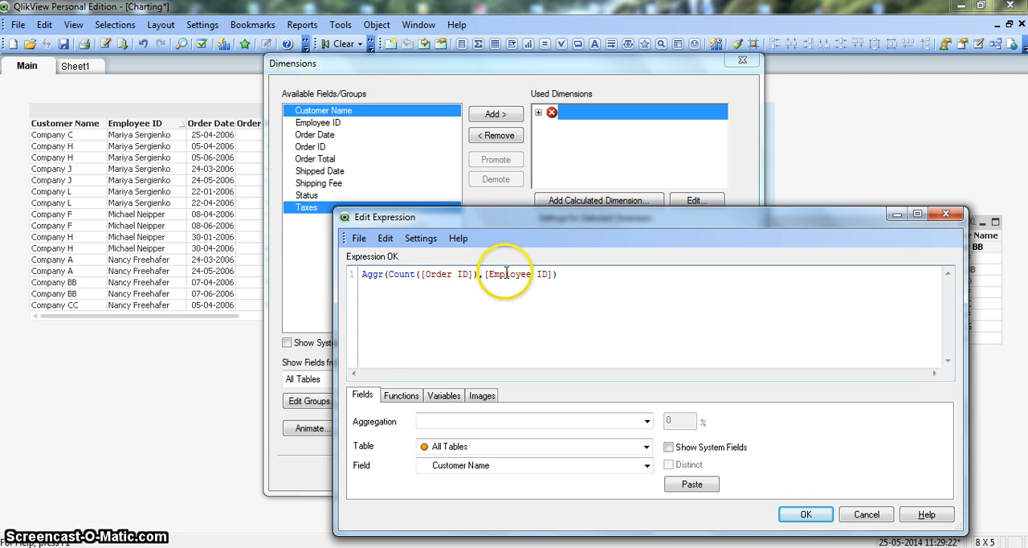
mouse_move(721, 472)
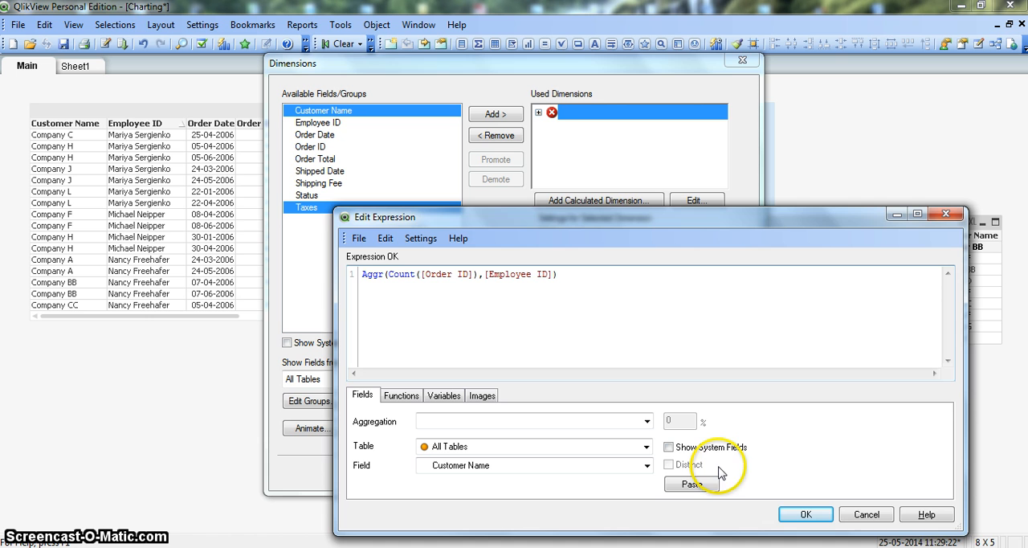
left_click(805, 513)
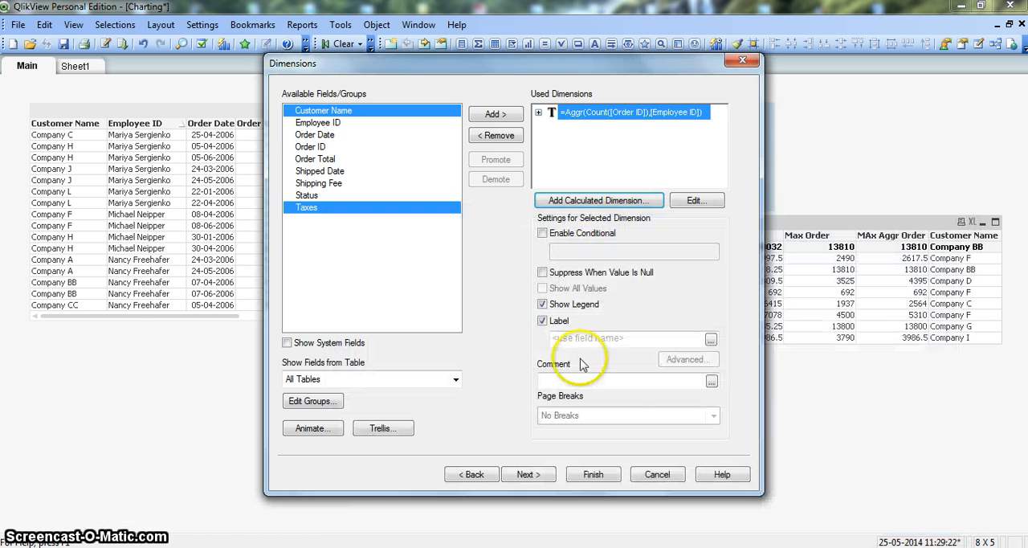
Label the dimension 'Order Count' and advance to the expressions page
left_click(626, 337)
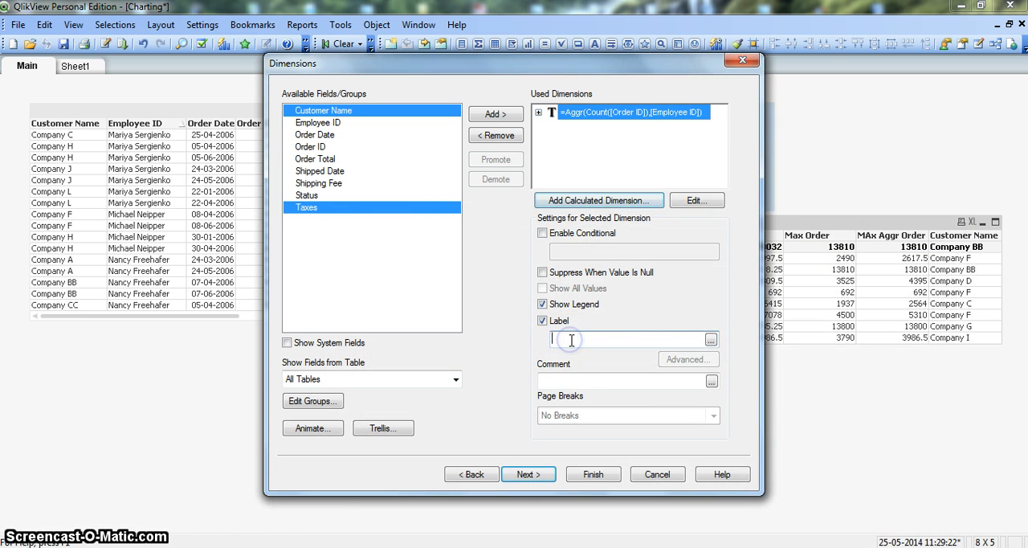
type("Ord")
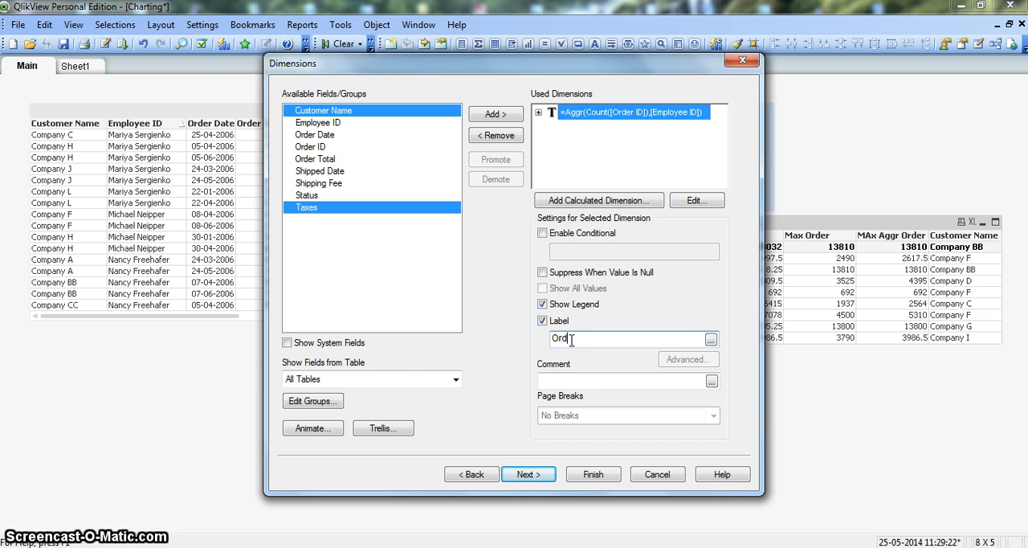
type("er Cou")
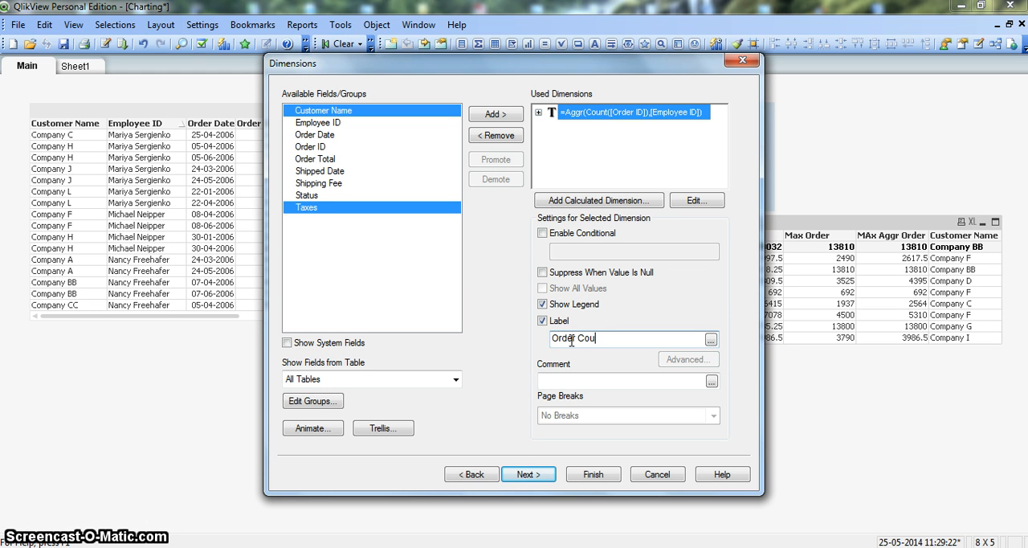
type("nt")
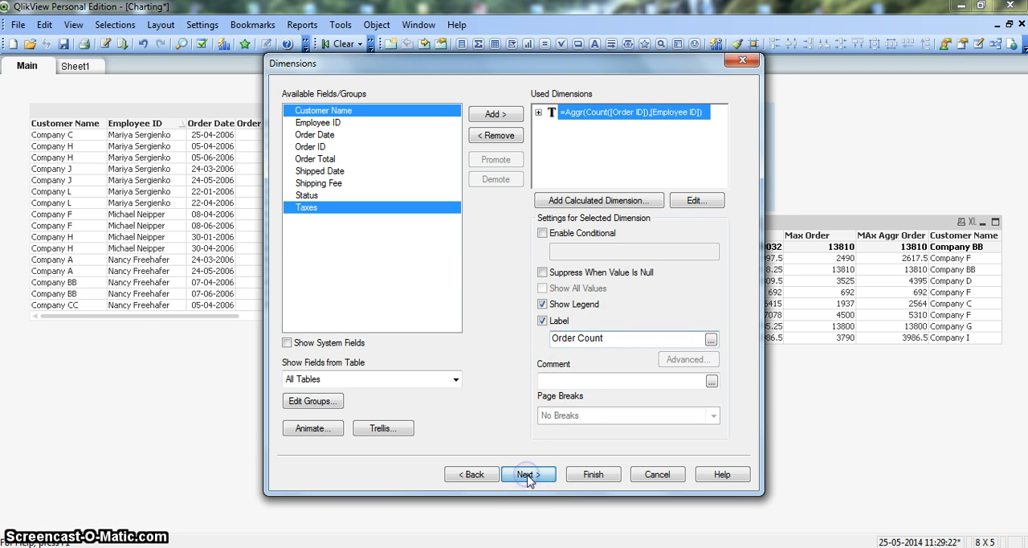
left_click(527, 473)
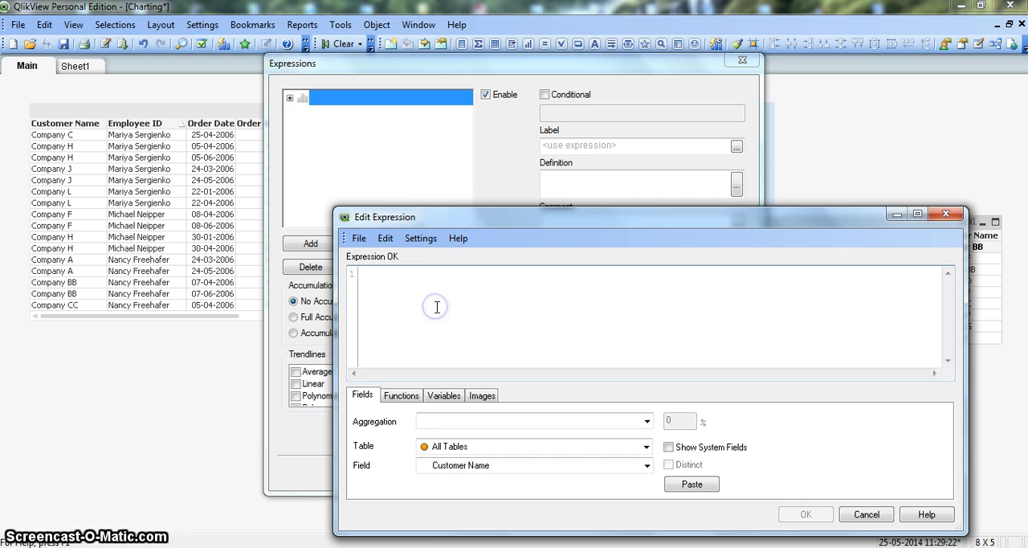
Enter the expression Aggr(Sum([Order Total]),[Employee ID]) and finish the chart
type("Aggr")
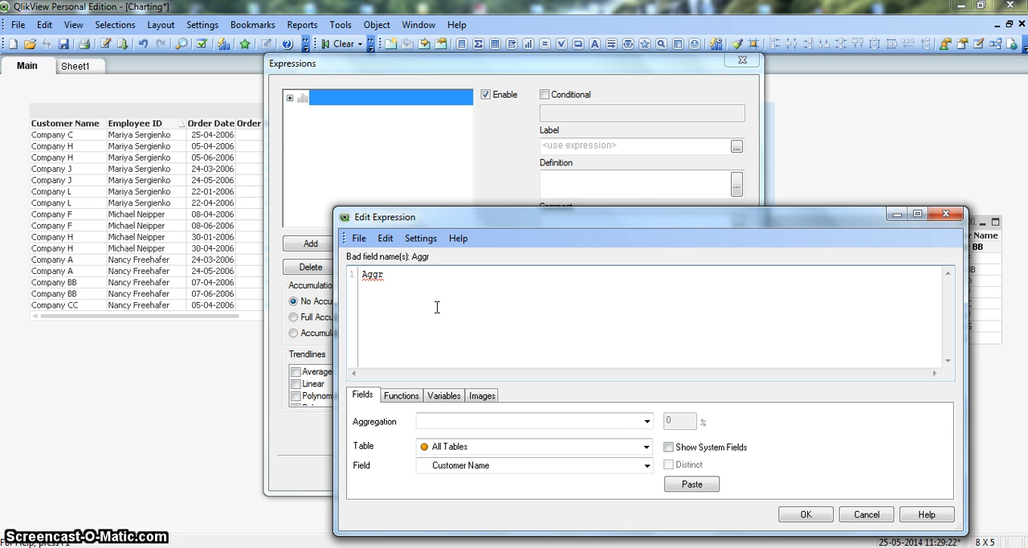
type("()")
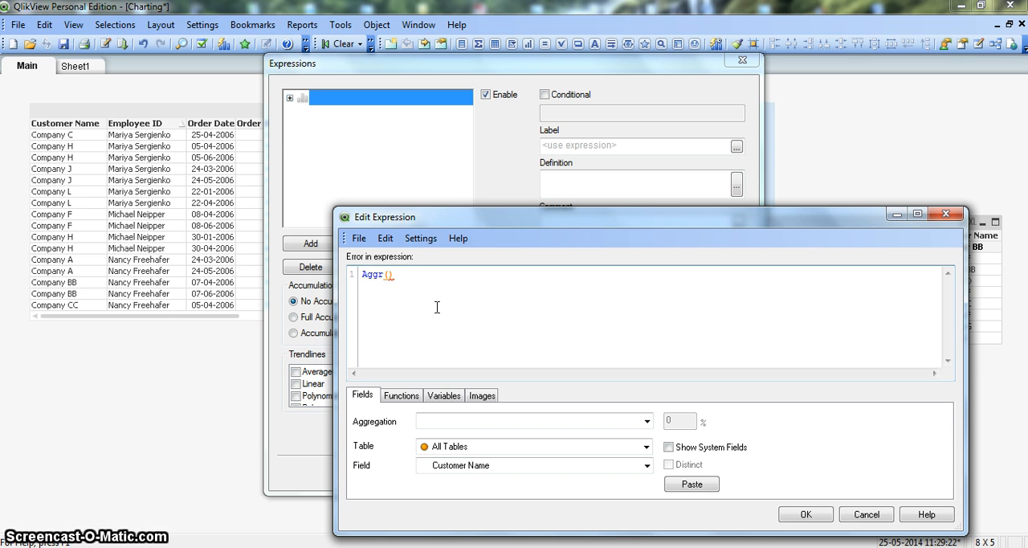
type("Sum")
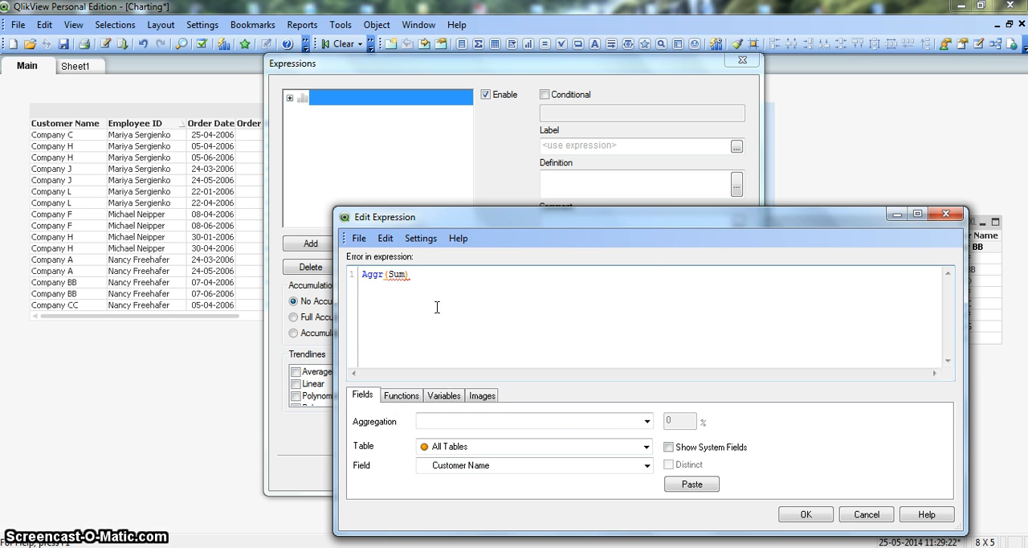
type("Order Total]")
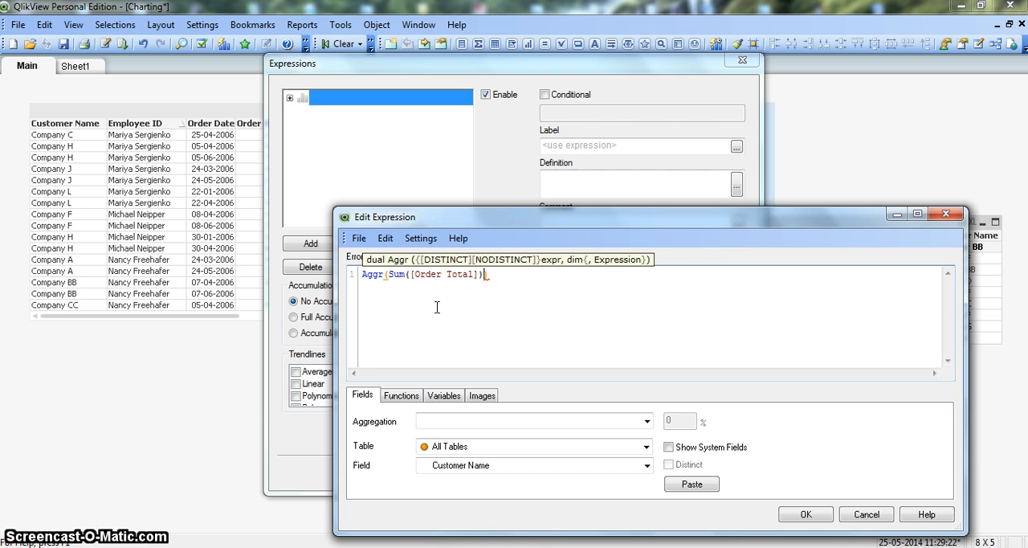
type(",")
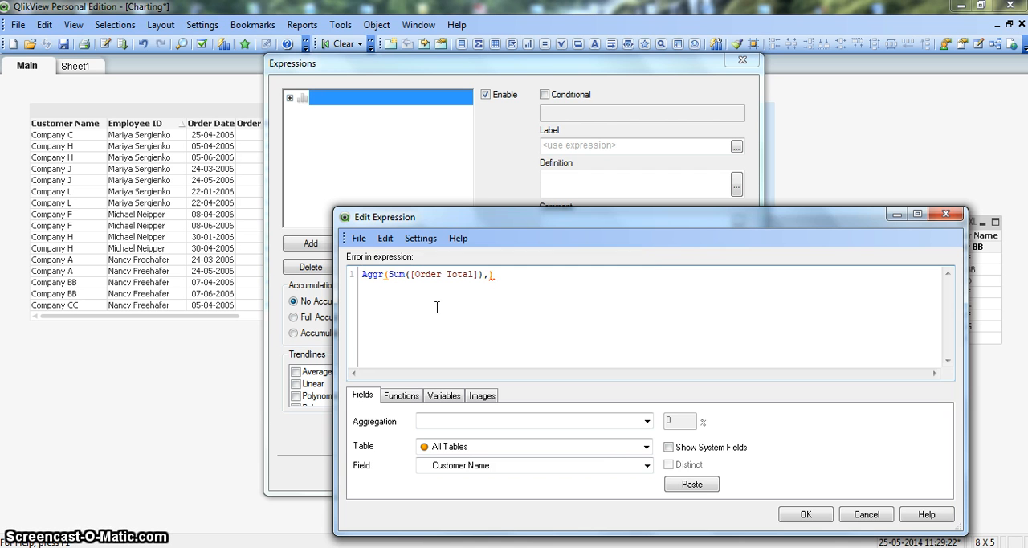
type("Employee ID]")
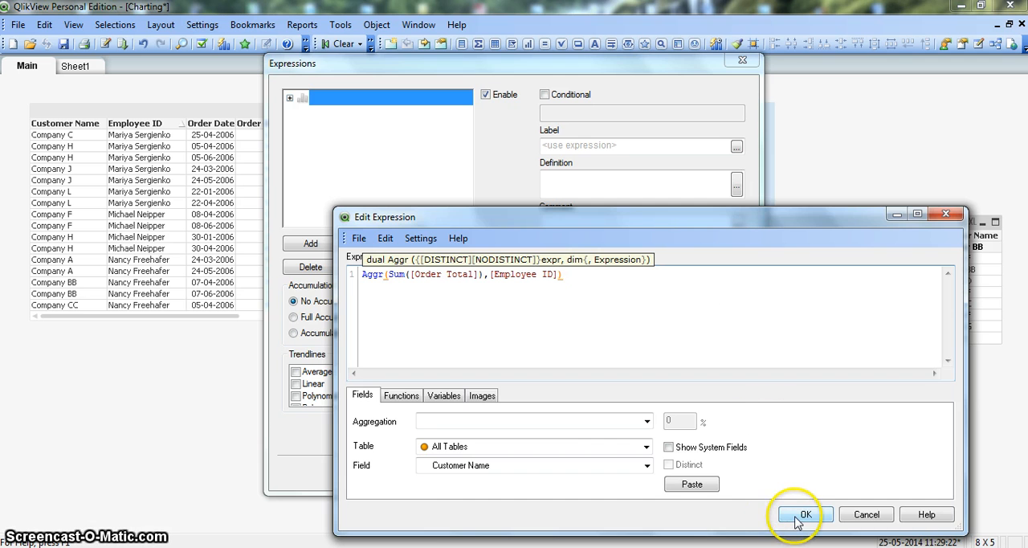
left_click(805, 514)
type("Order Value")
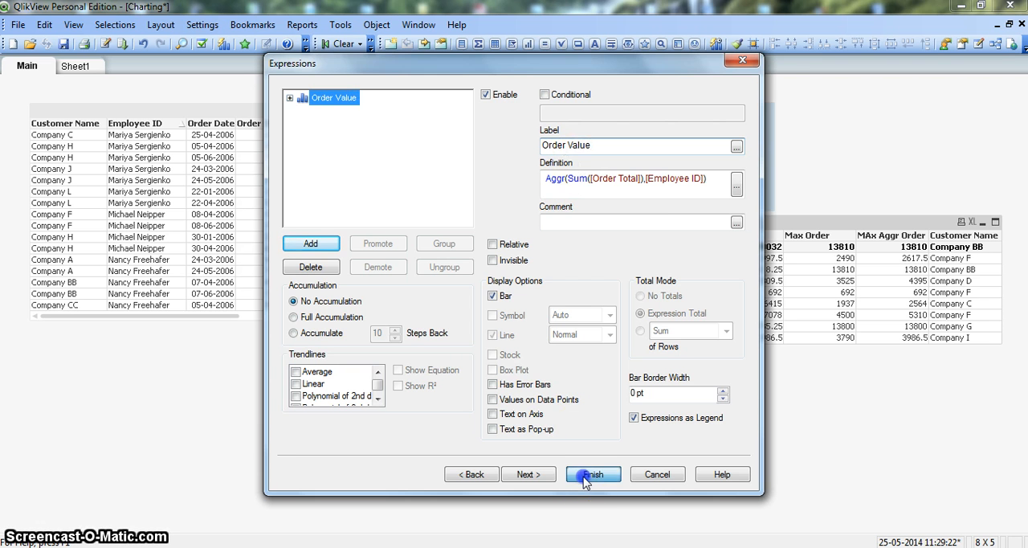
left_click(593, 474)
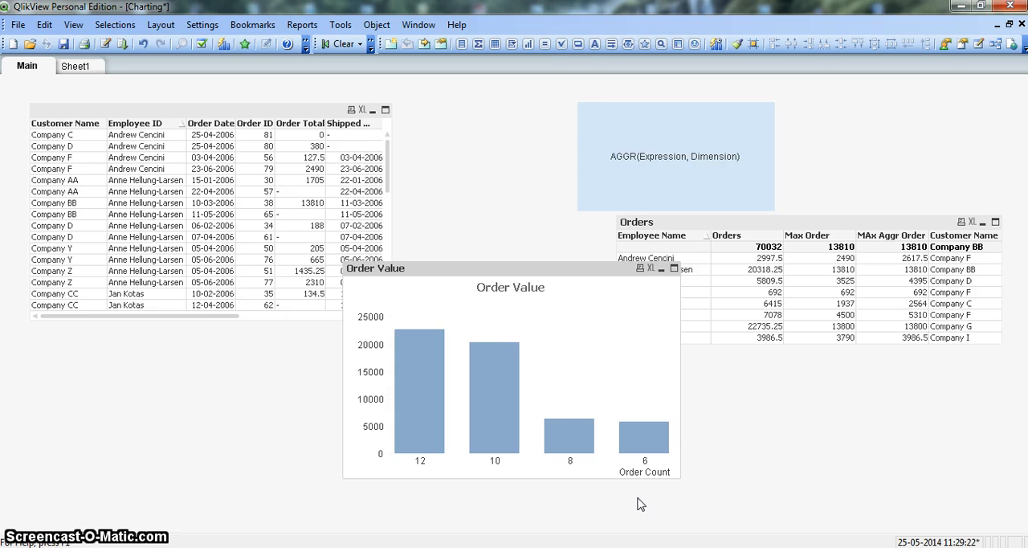
mouse_move(498, 498)
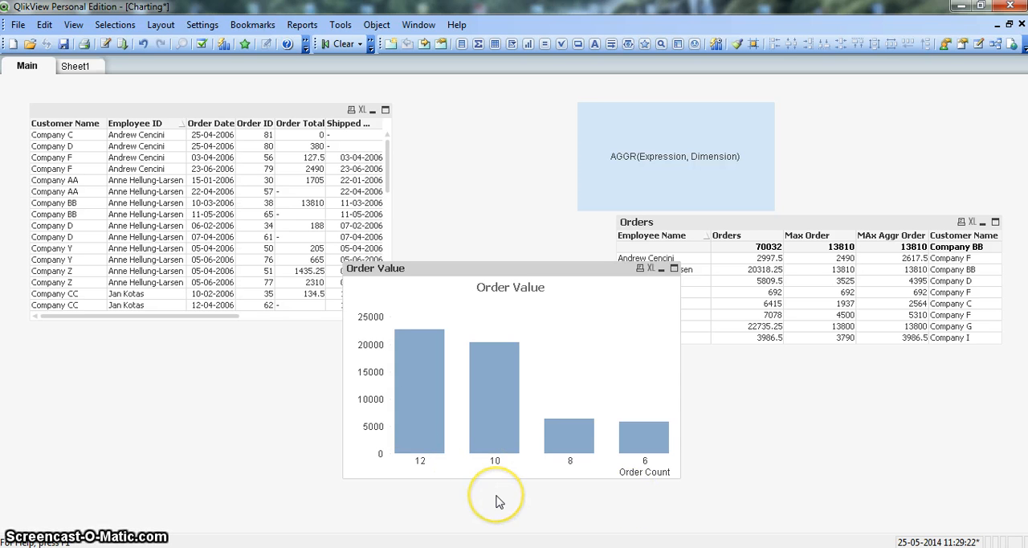
mouse_move(497, 502)
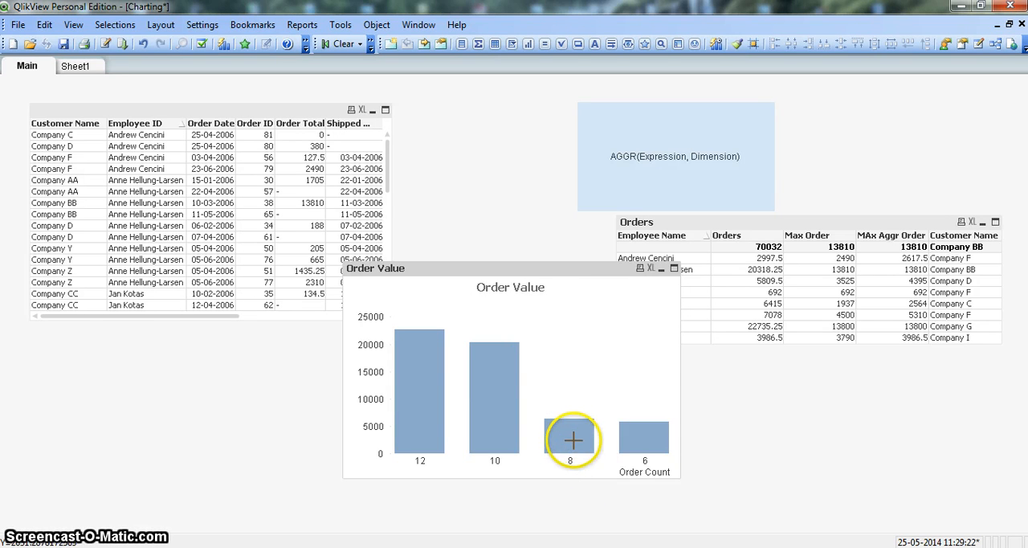
mouse_move(571, 462)
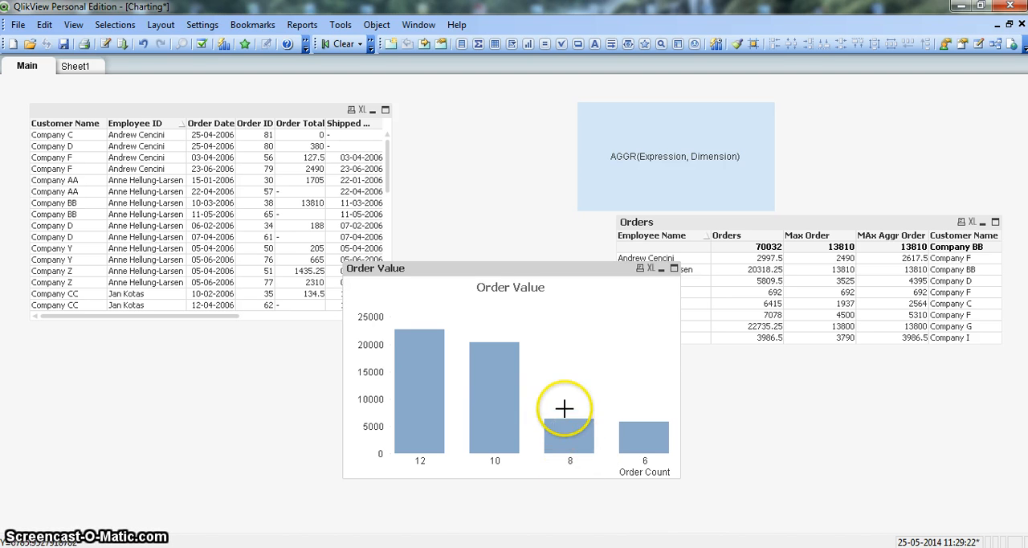
mouse_move(497, 412)
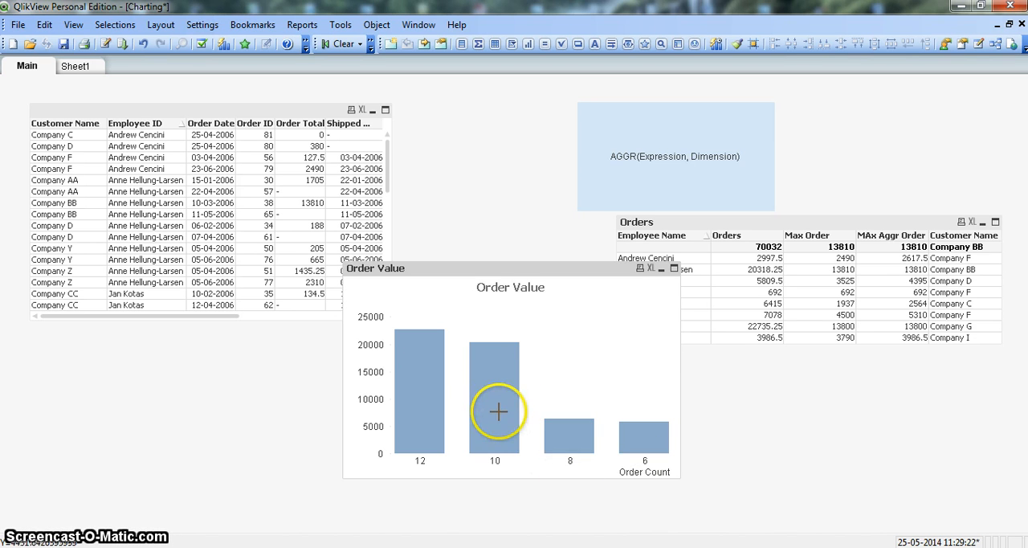
mouse_move(526, 421)
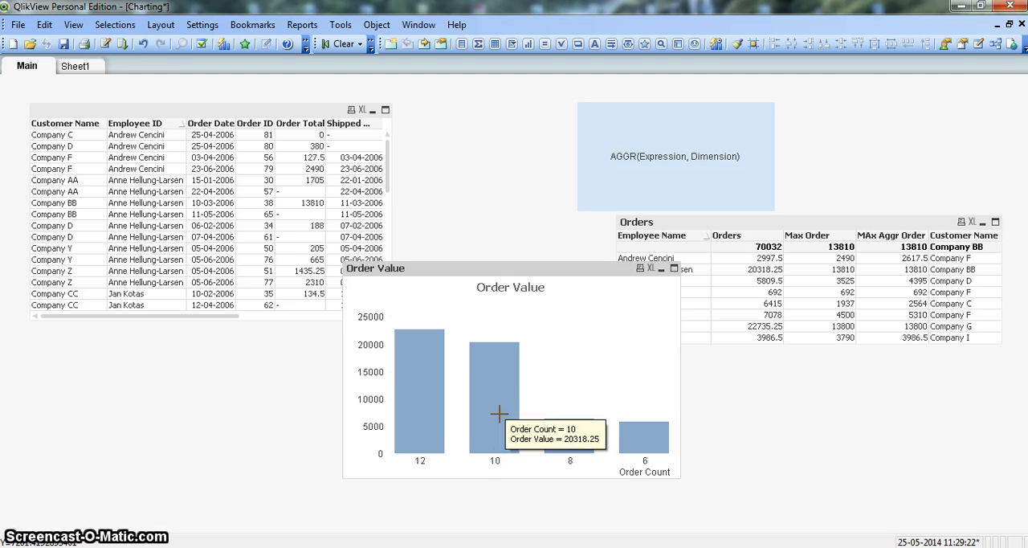
mouse_move(534, 456)
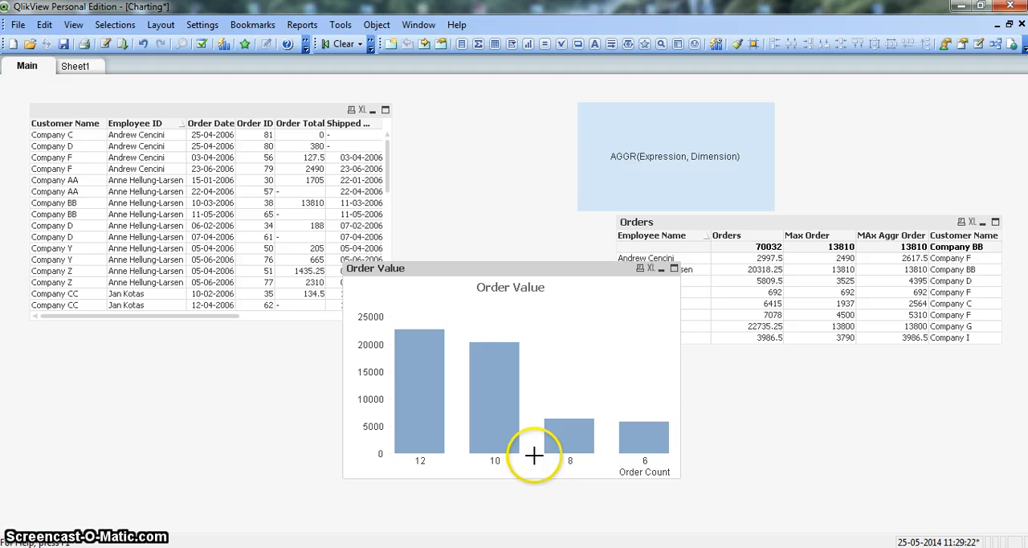
mouse_move(576, 441)
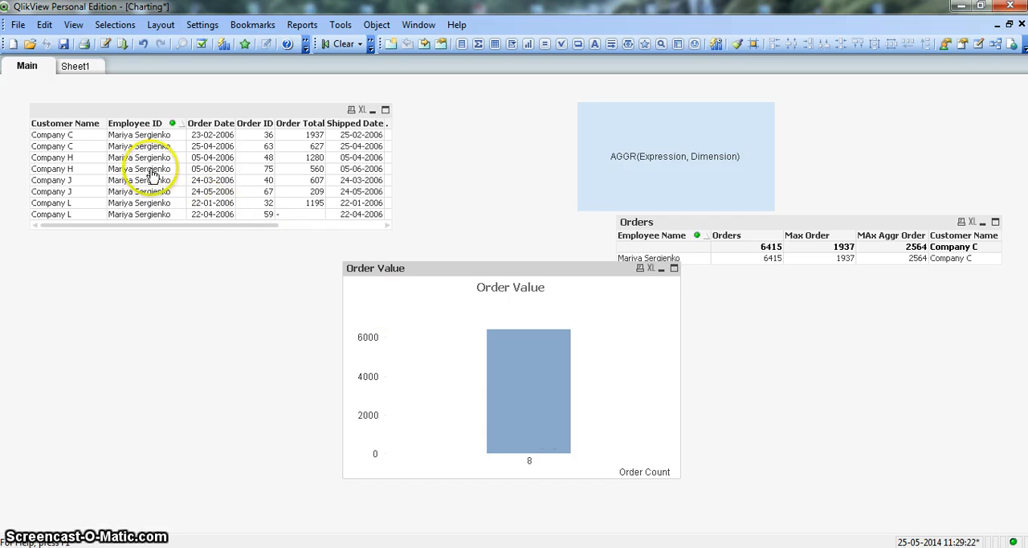
mouse_move(130, 168)
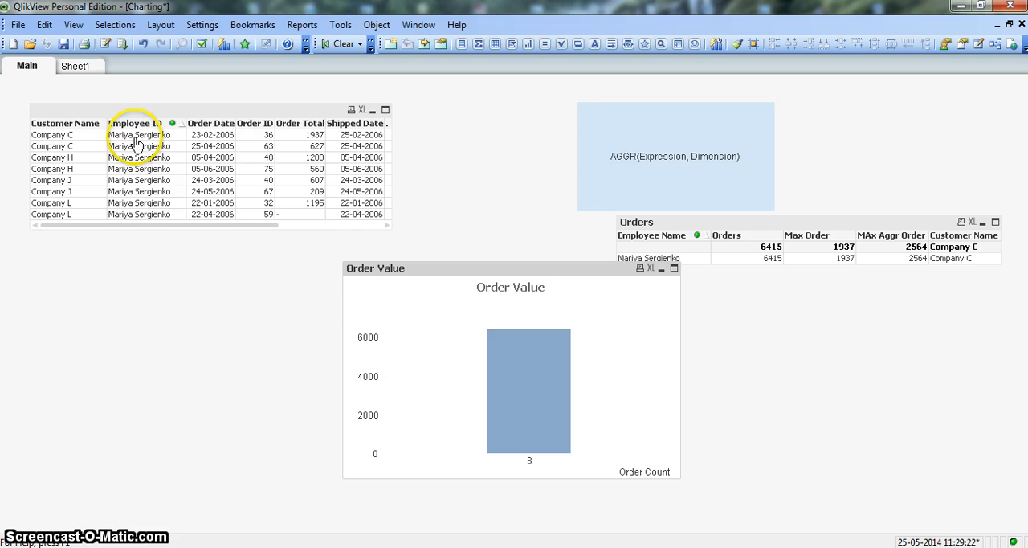
mouse_move(172, 202)
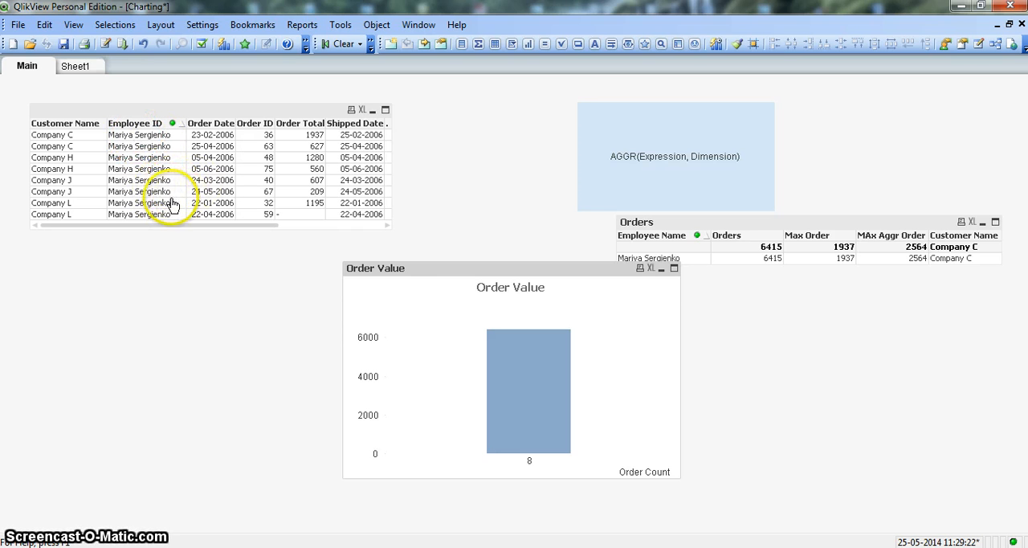
mouse_move(177, 197)
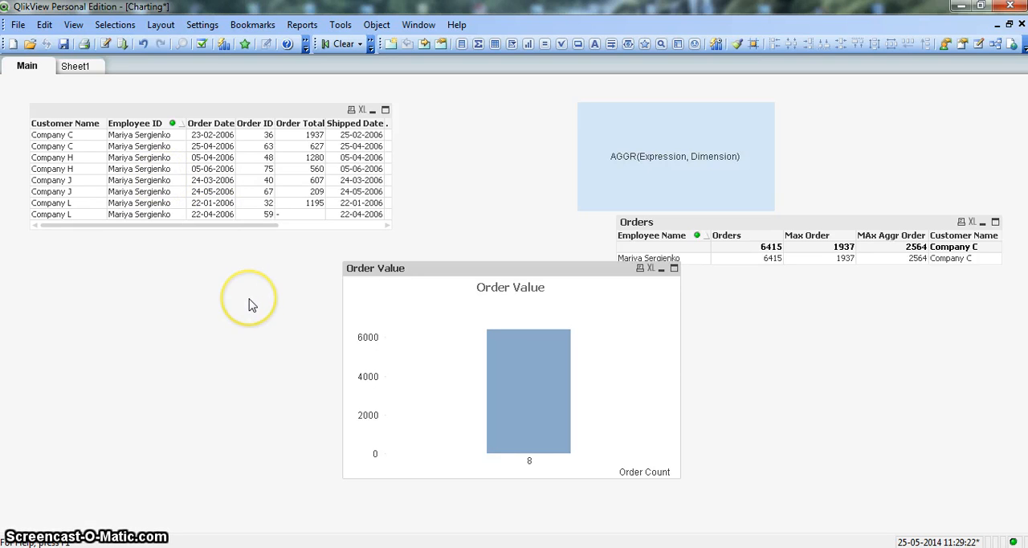
mouse_move(252, 305)
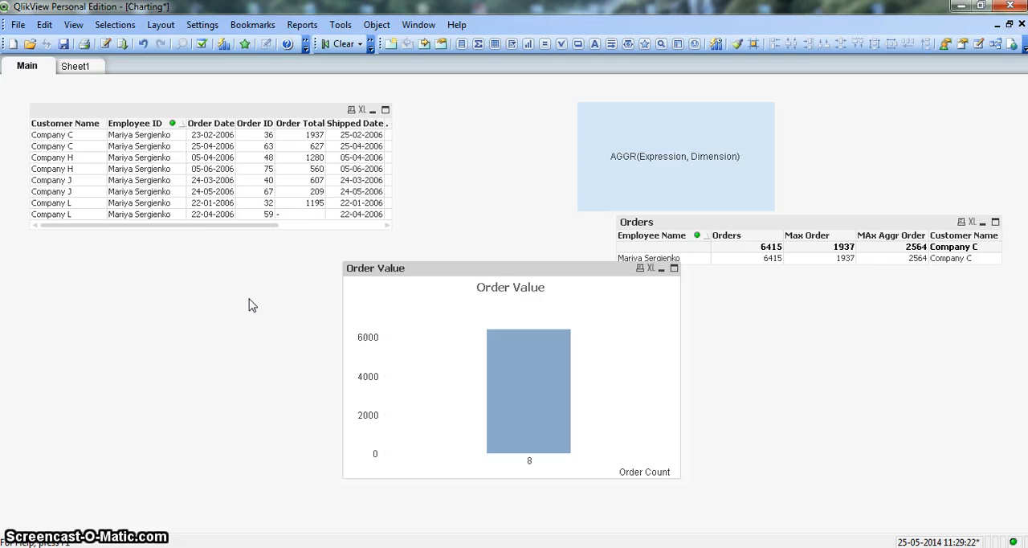
mouse_move(141, 191)
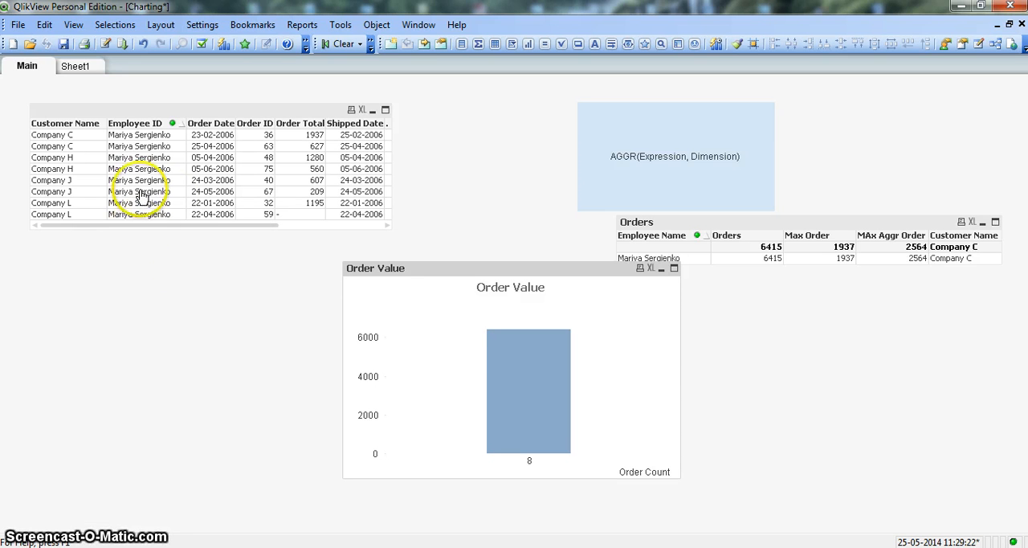
mouse_move(154, 193)
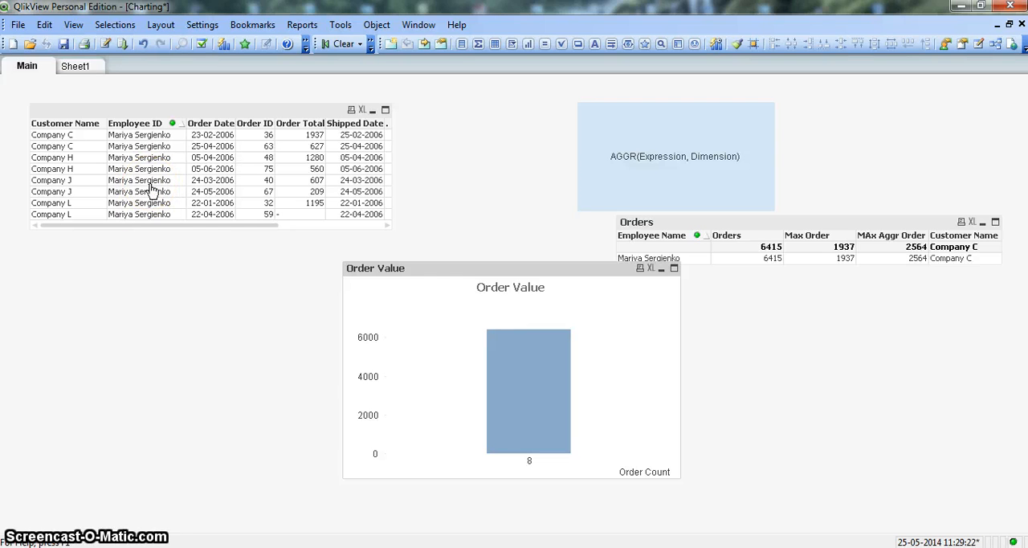
Select the Order Count 8 bar in the Order Value chart
left_click(515, 382)
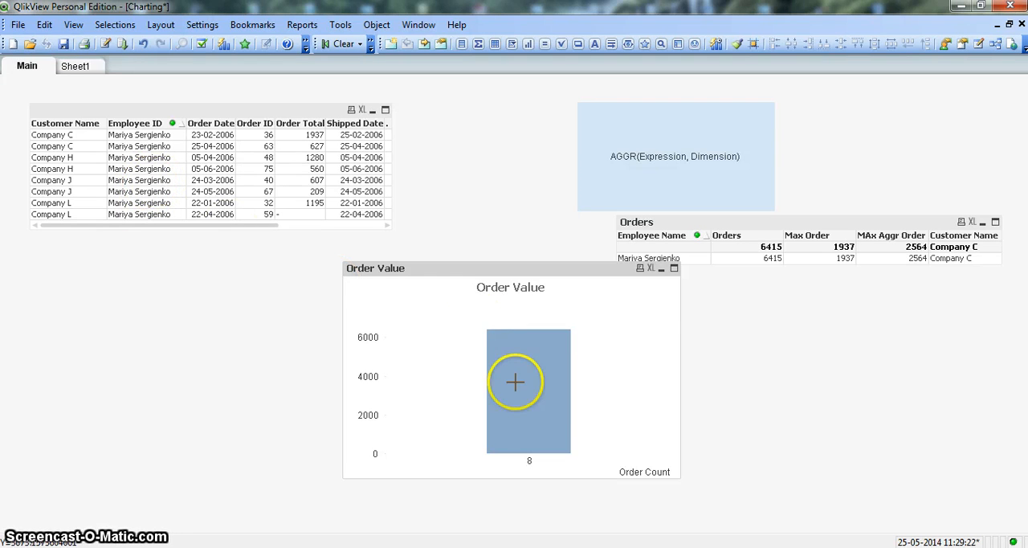
mouse_move(515, 382)
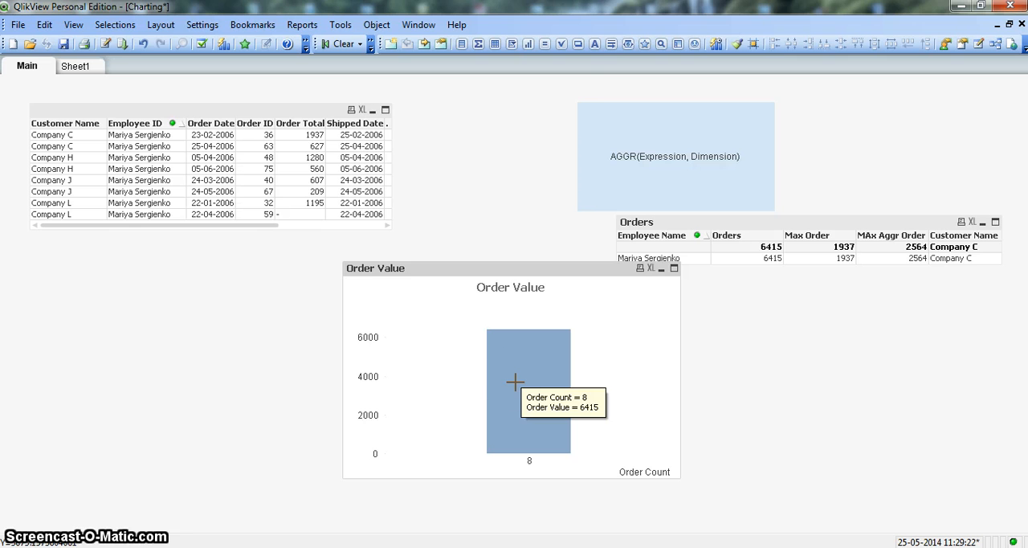
mouse_move(273, 227)
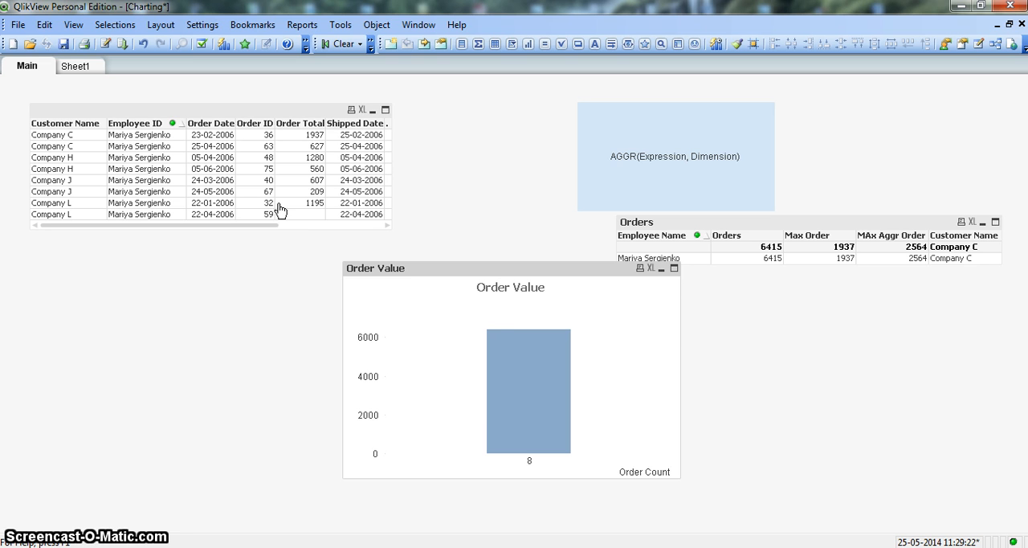
mouse_move(519, 424)
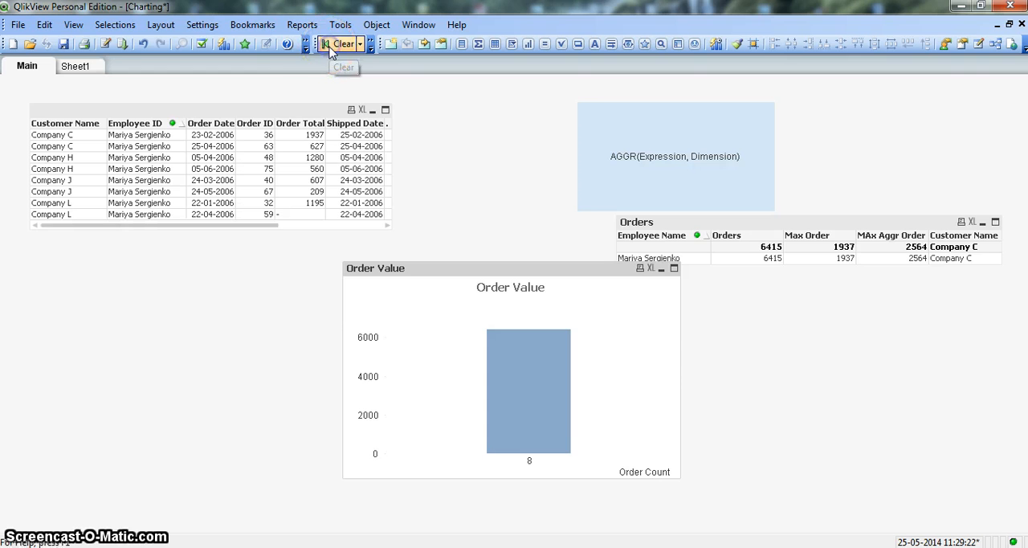
Clear all selections from the toolbar
left_click(337, 45)
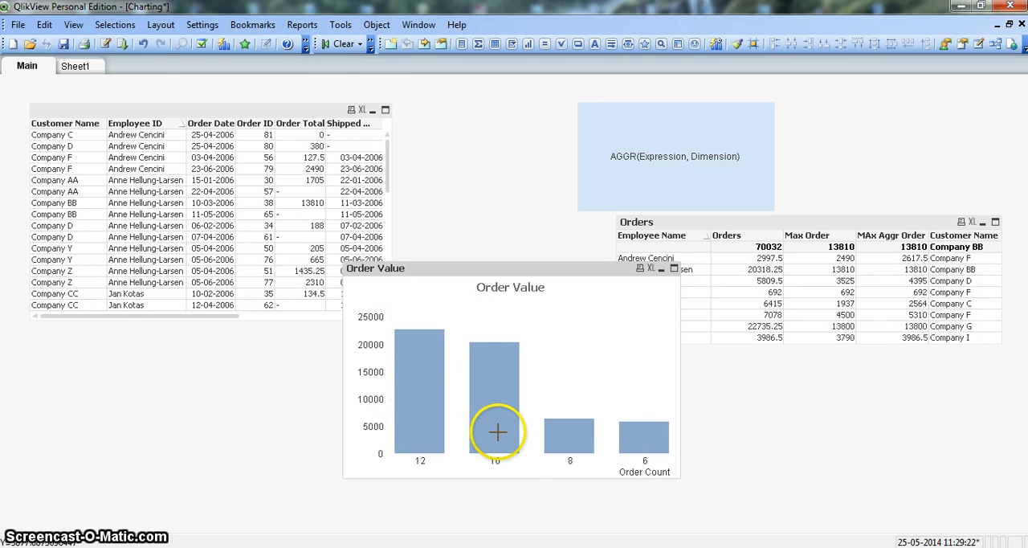
mouse_move(495, 472)
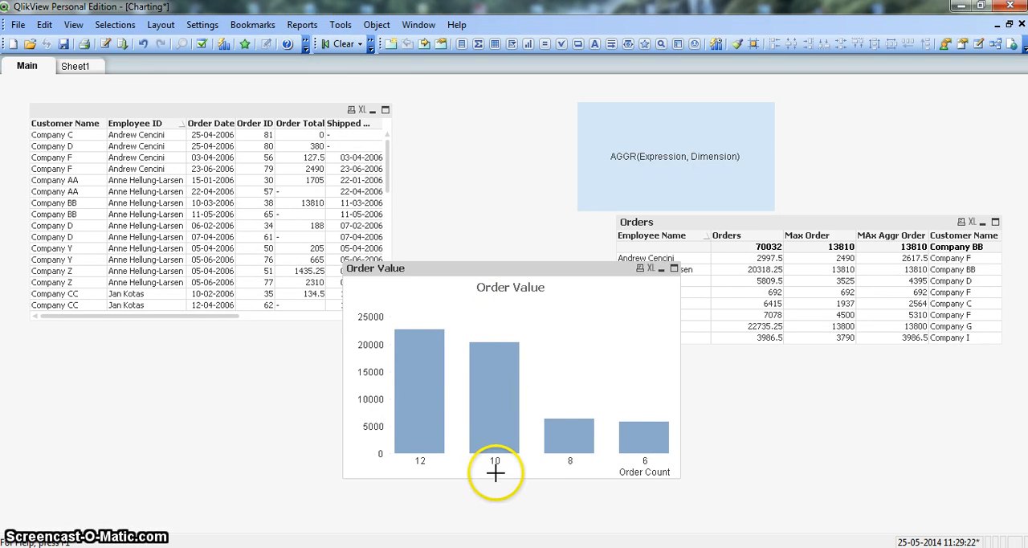
mouse_move(498, 394)
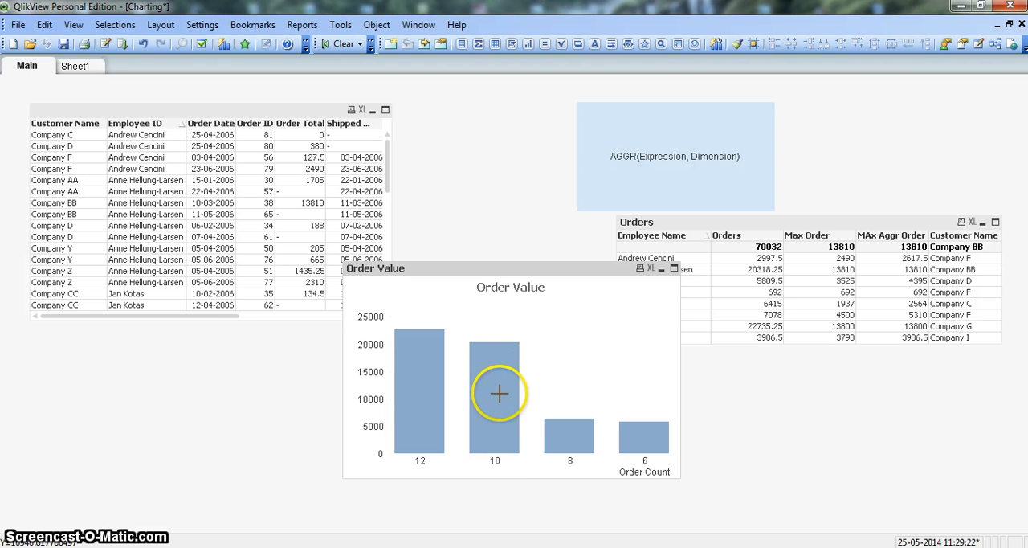
mouse_move(502, 406)
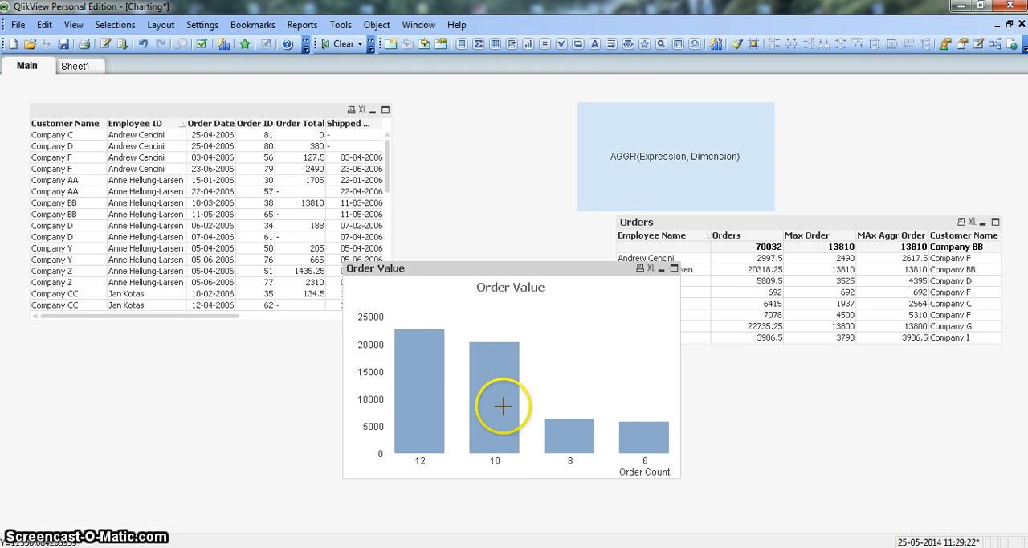
mouse_move(496, 409)
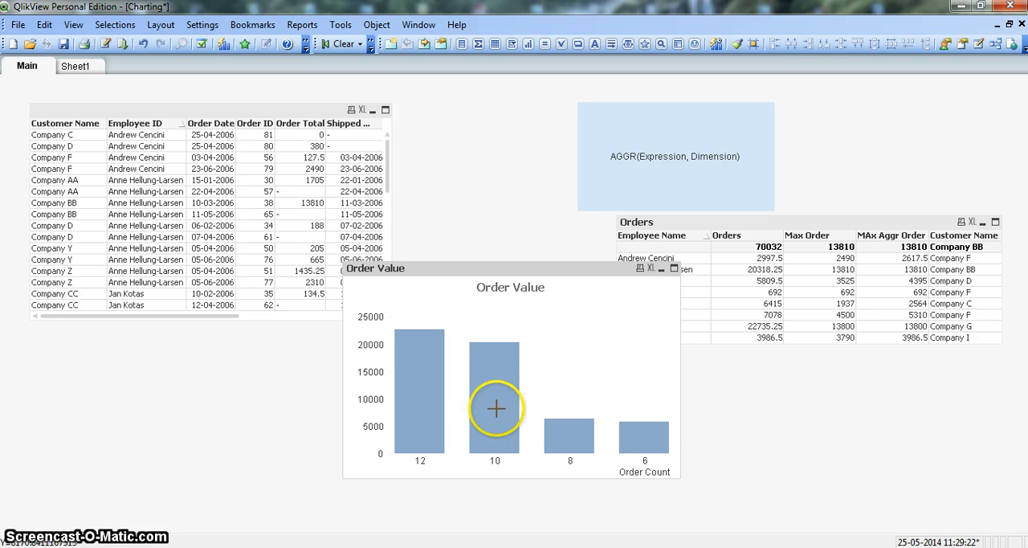
mouse_move(496, 399)
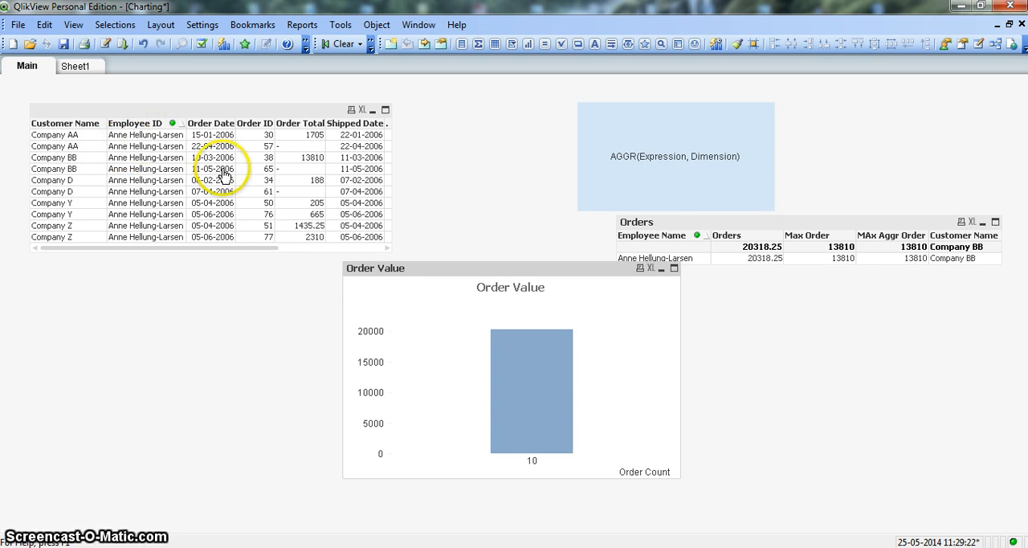
mouse_move(305, 245)
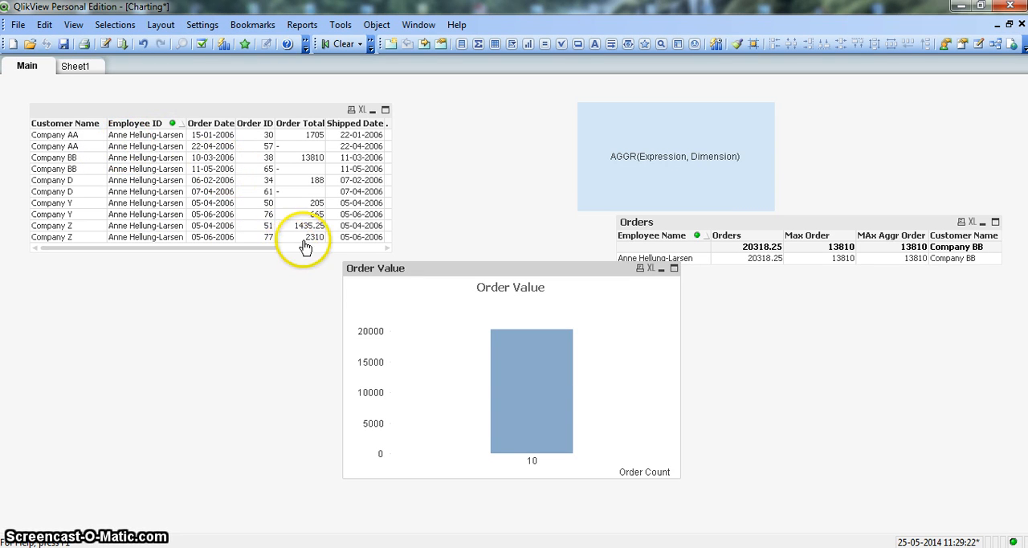
mouse_move(309, 162)
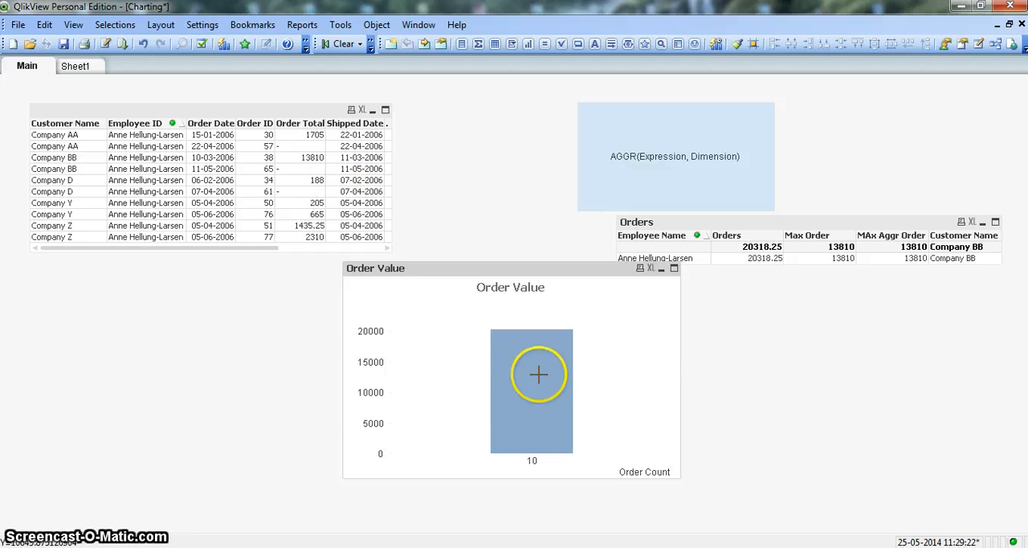
mouse_move(379, 88)
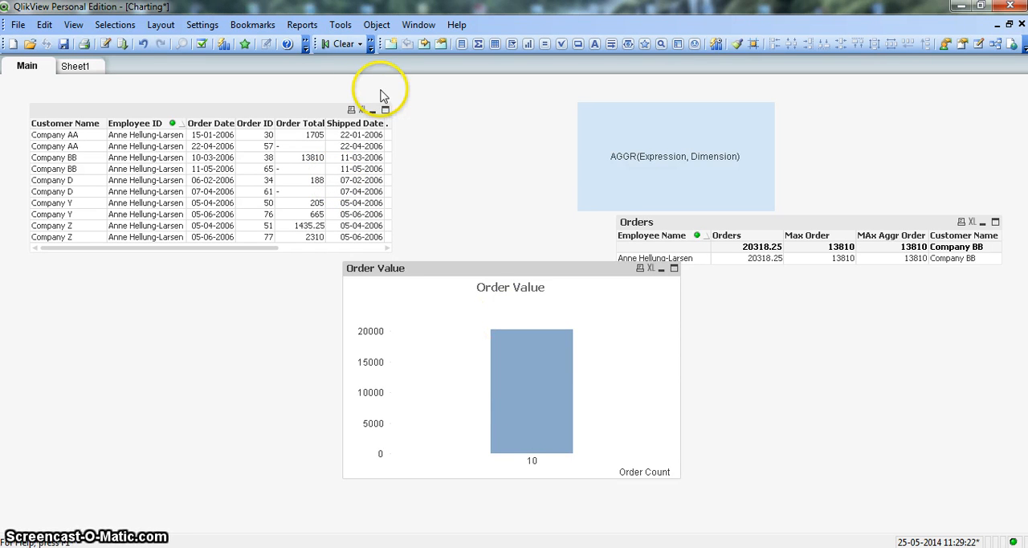
Clear the 10-order employee selection to show all four bars again
left_click(337, 44)
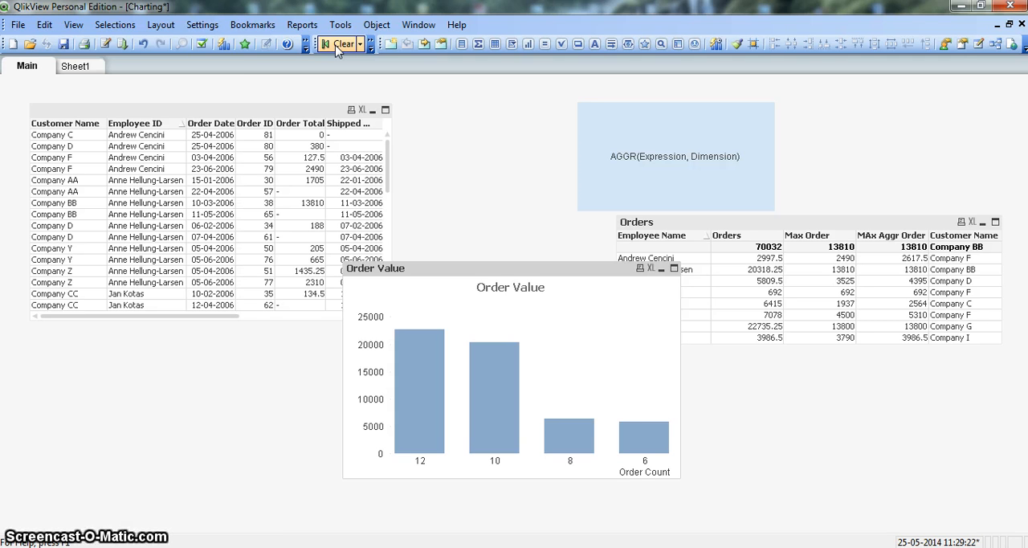
mouse_move(164, 157)
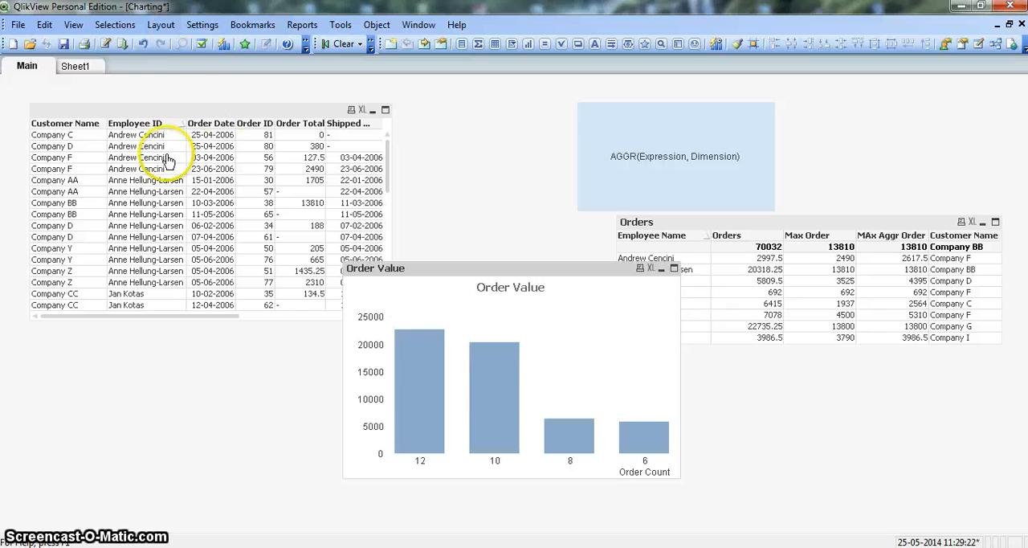
mouse_move(554, 379)
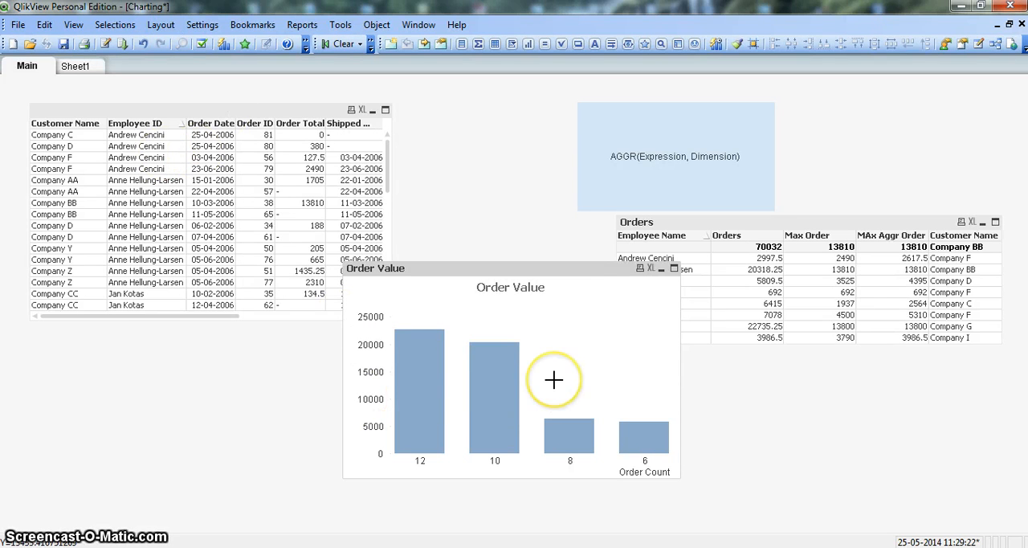
mouse_move(553, 380)
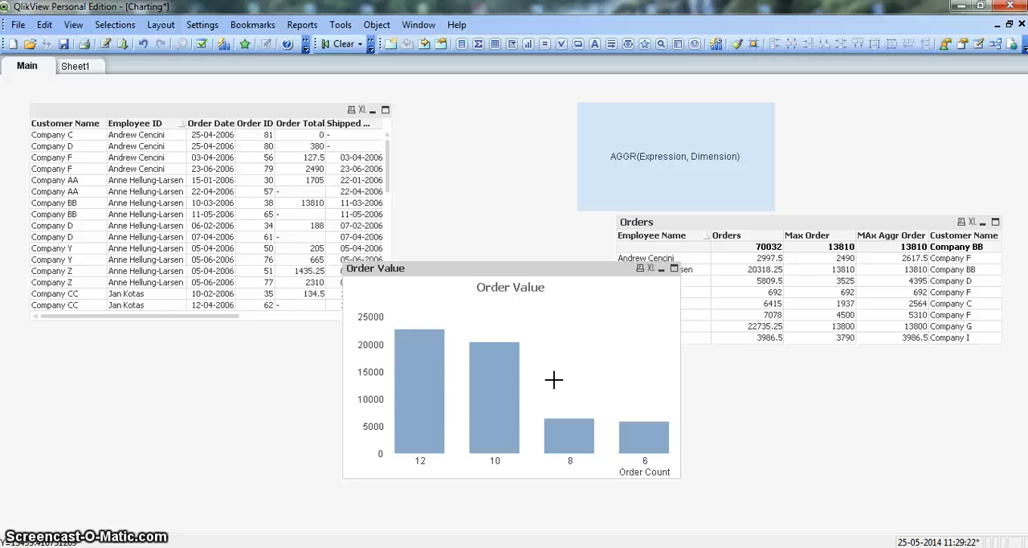
mouse_move(493, 408)
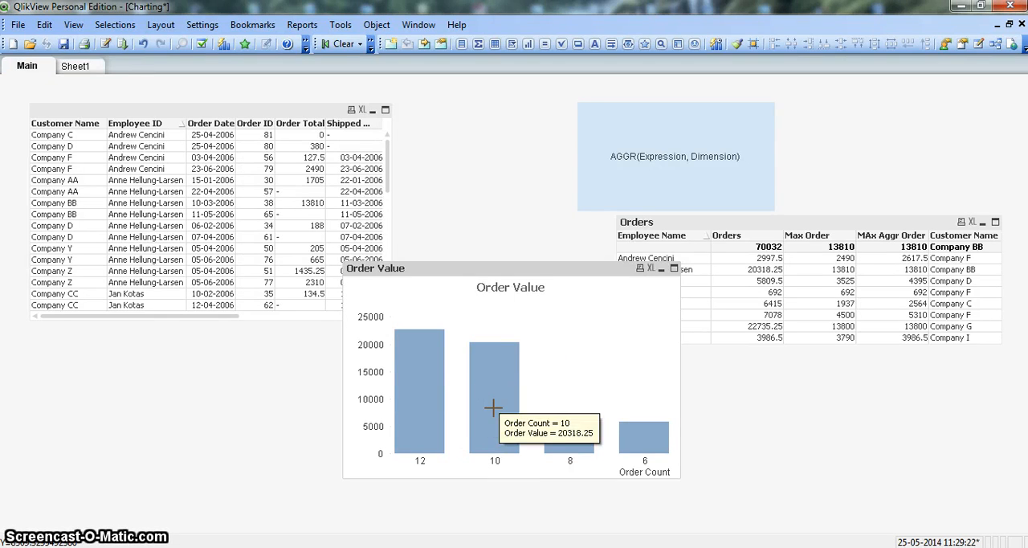
mouse_move(456, 477)
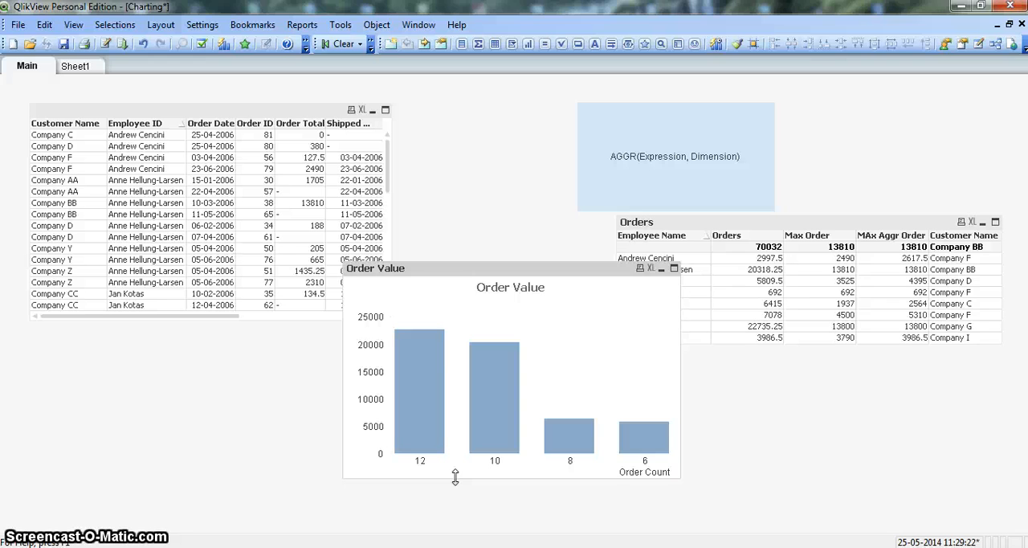
mouse_move(424, 462)
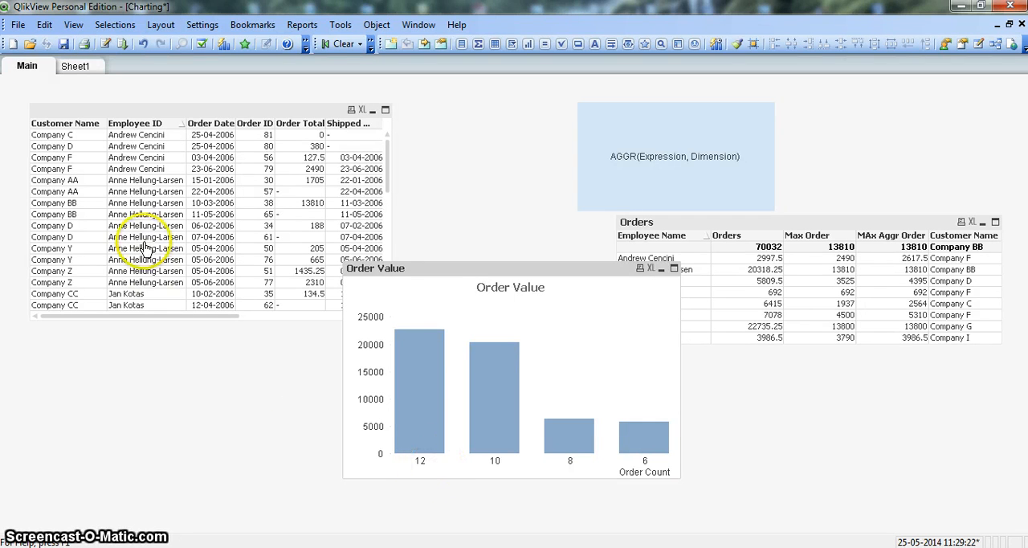
mouse_move(436, 393)
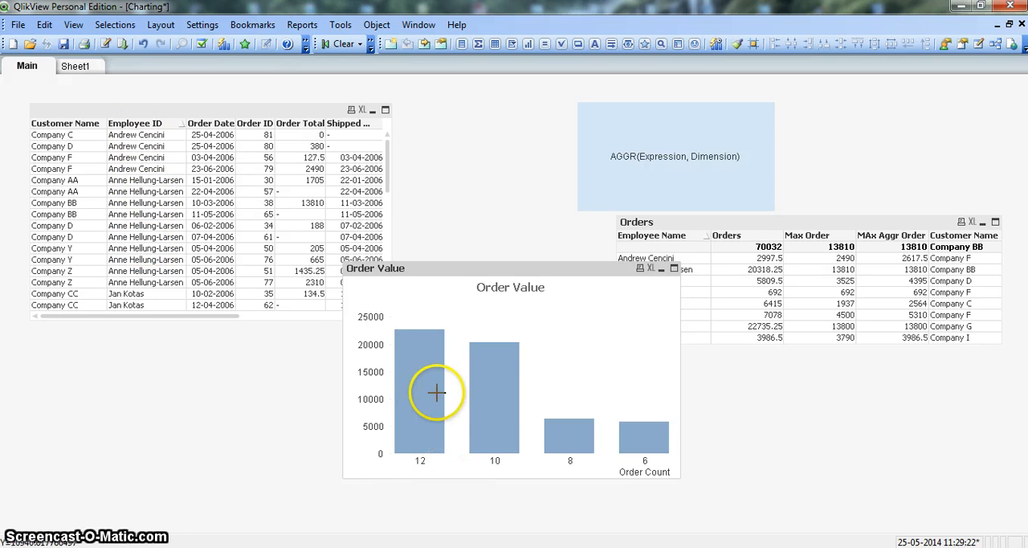
mouse_move(449, 395)
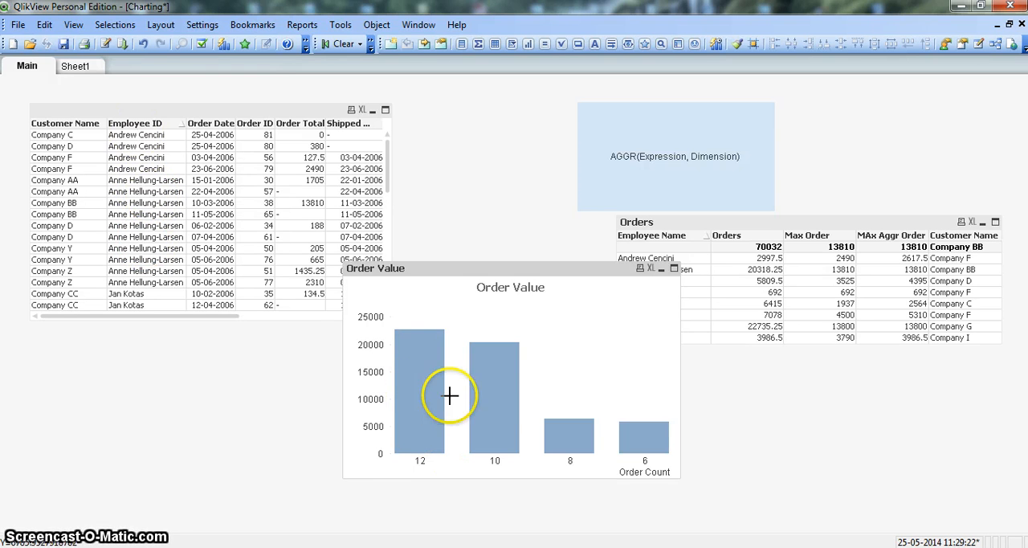
mouse_move(429, 404)
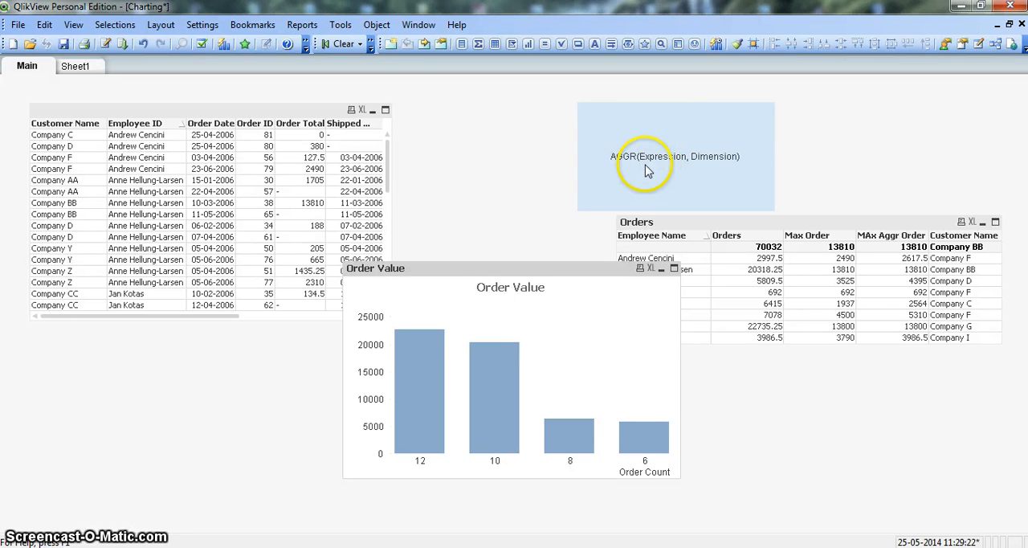
mouse_move(537, 369)
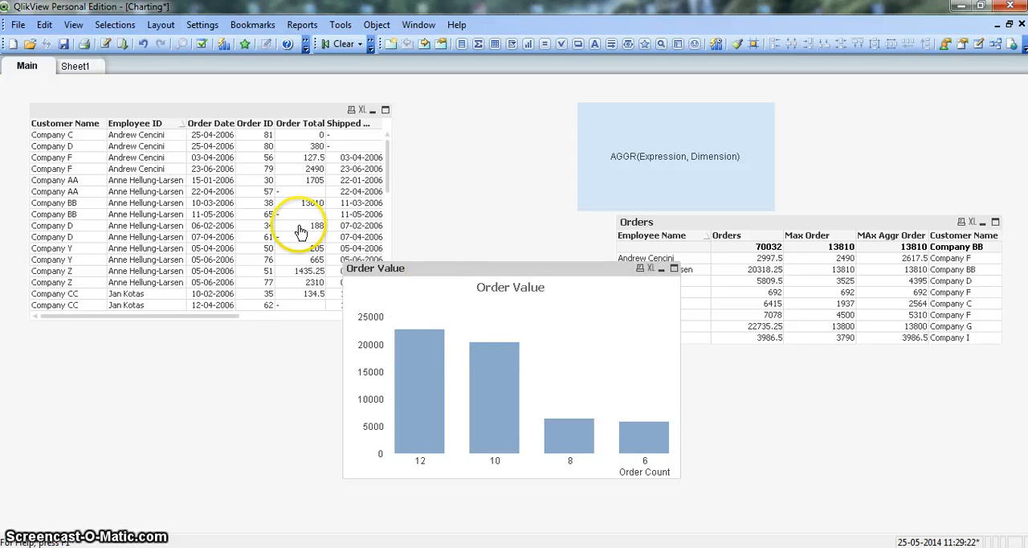
mouse_move(514, 345)
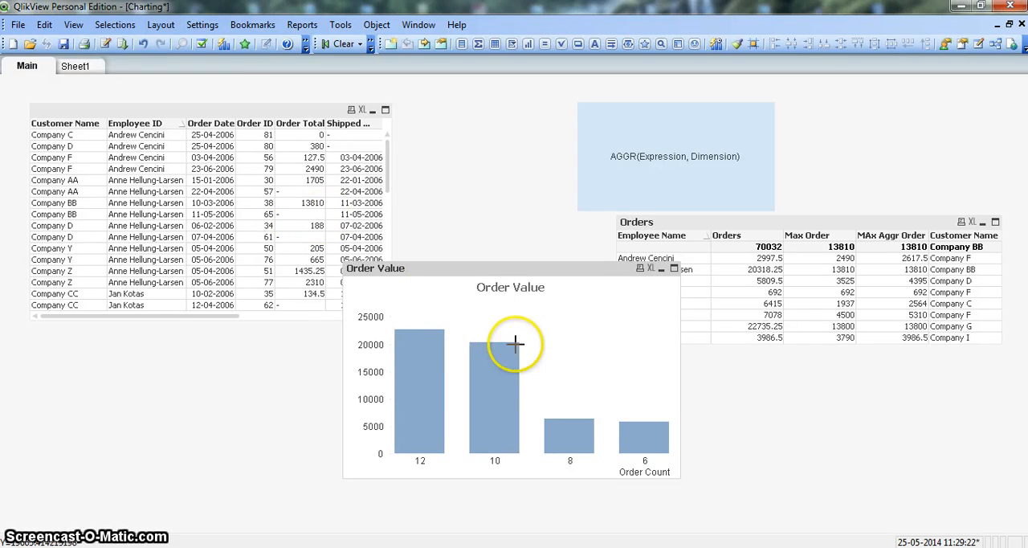
mouse_move(543, 346)
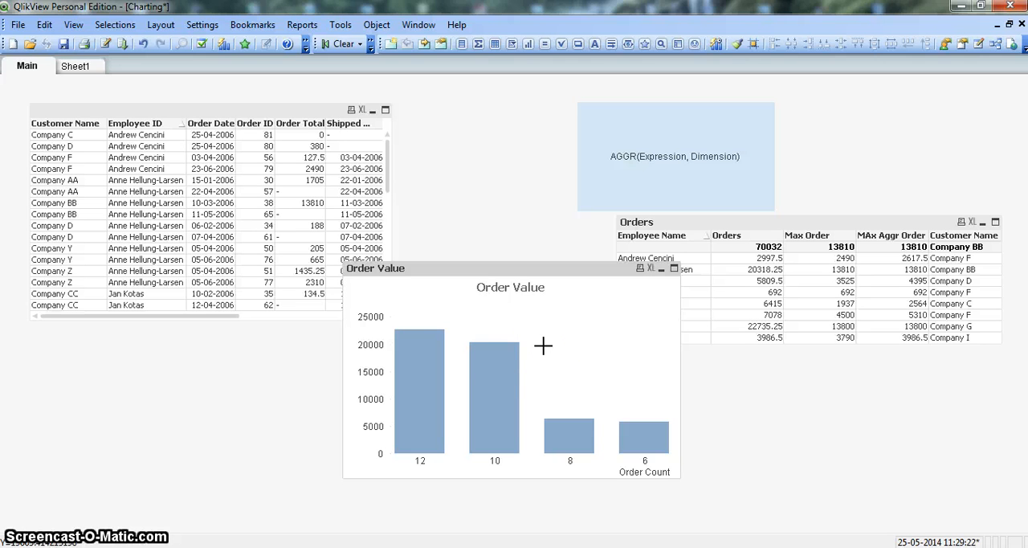